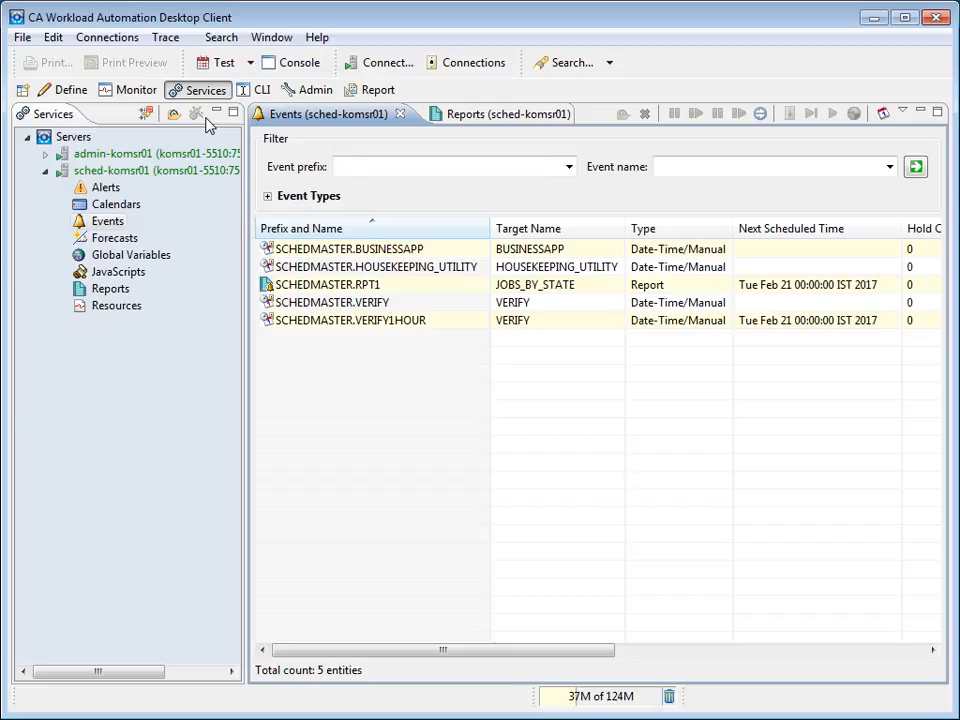
# Bring up the context menu of actions on the Events list
pyautogui.click(376, 266)
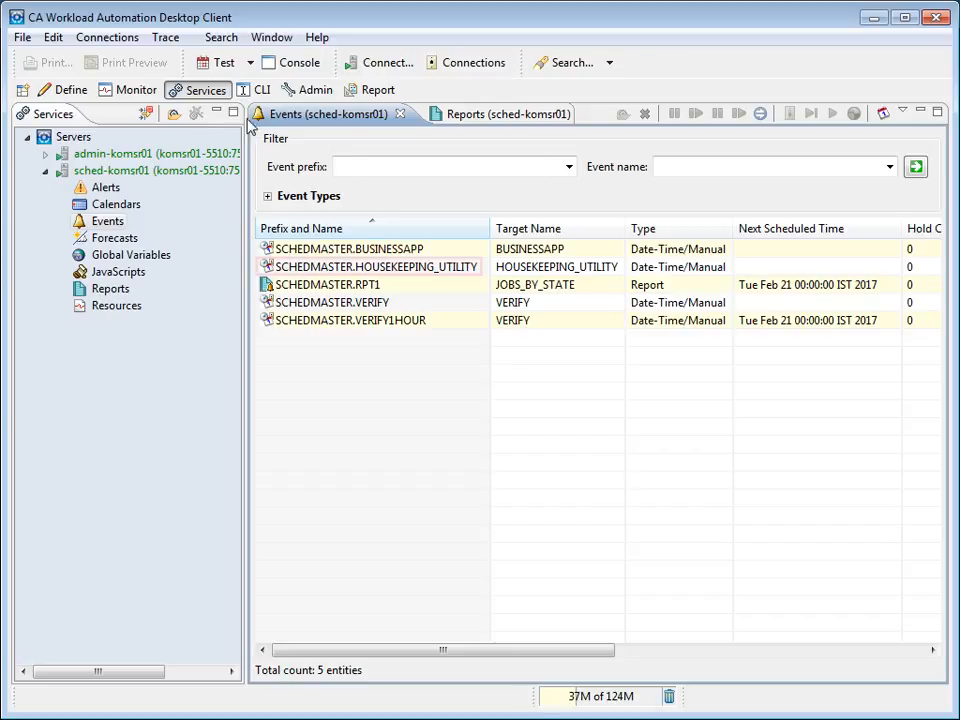
pyautogui.rightClick(376, 266)
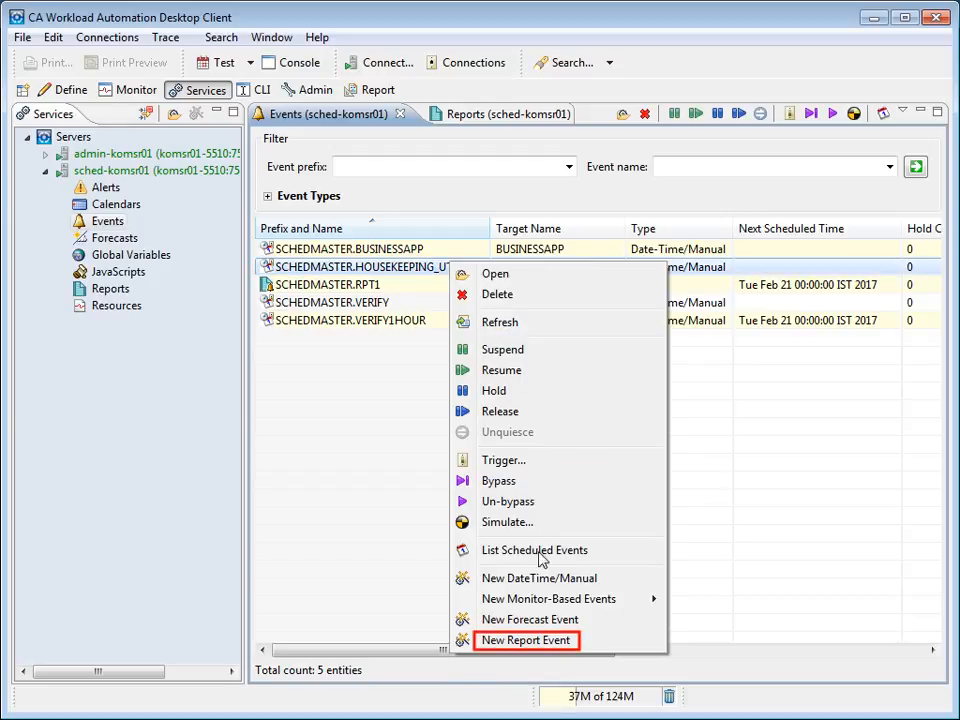
# Create a new report event with prefix SCHEDMASTER and event name SUMMARYJOBS
pyautogui.click(524, 640)
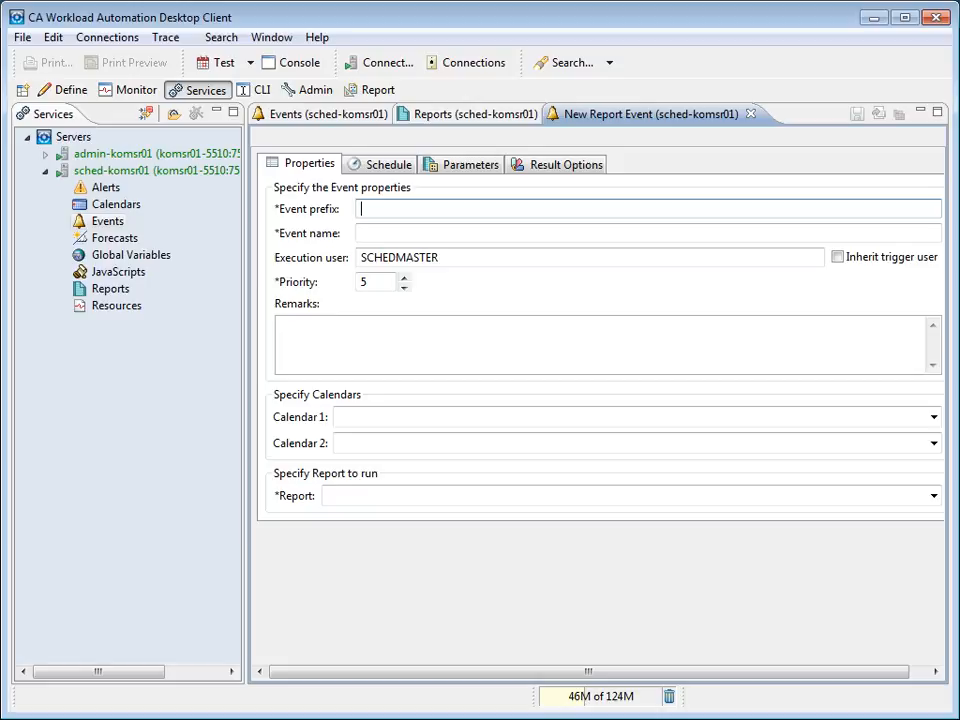
pyautogui.write('S')
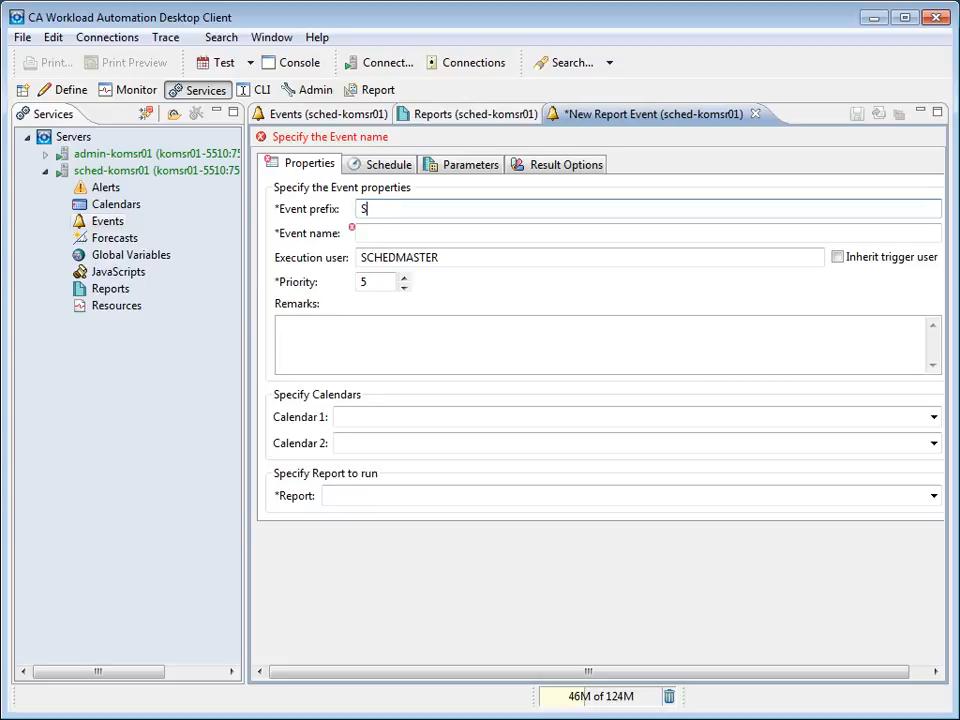
pyautogui.write('CHEDMASTER')
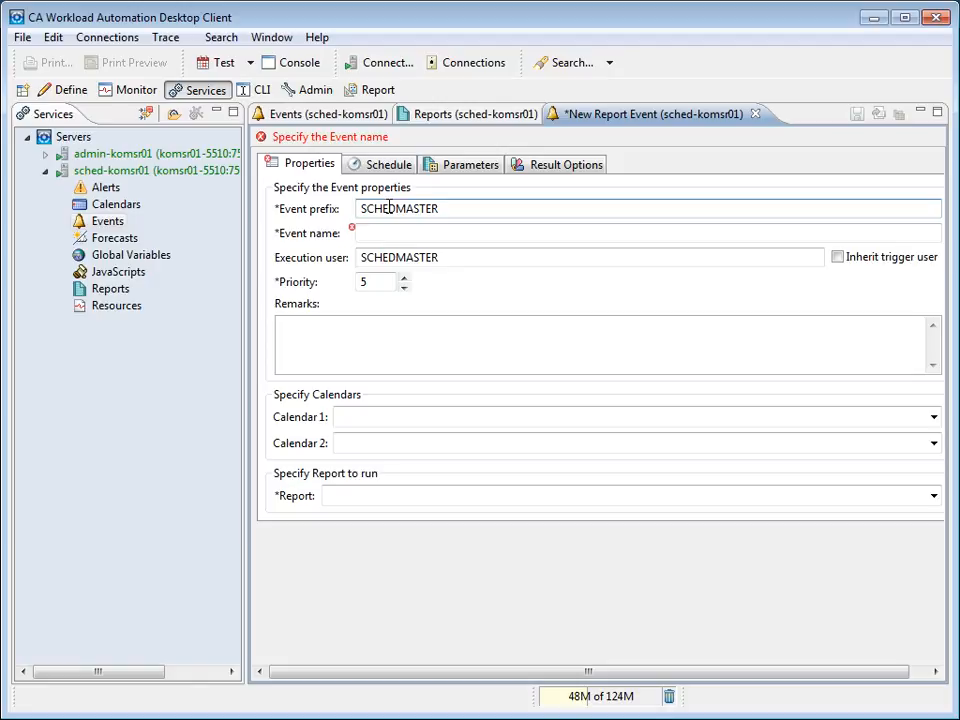
pyautogui.click(408, 232)
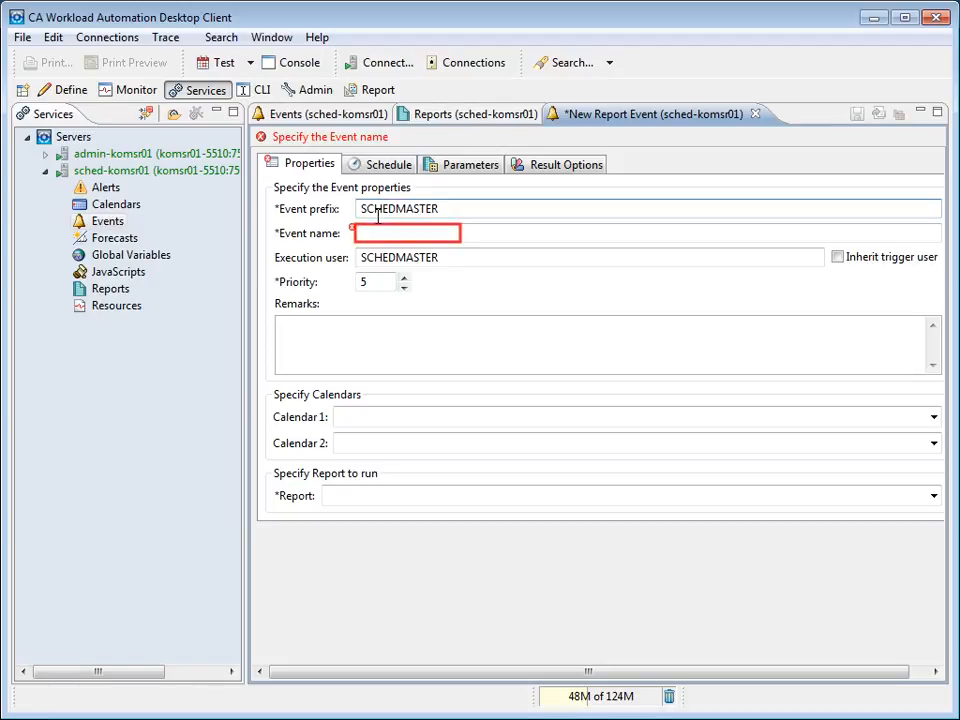
pyautogui.write('SUMMARYJOBS')
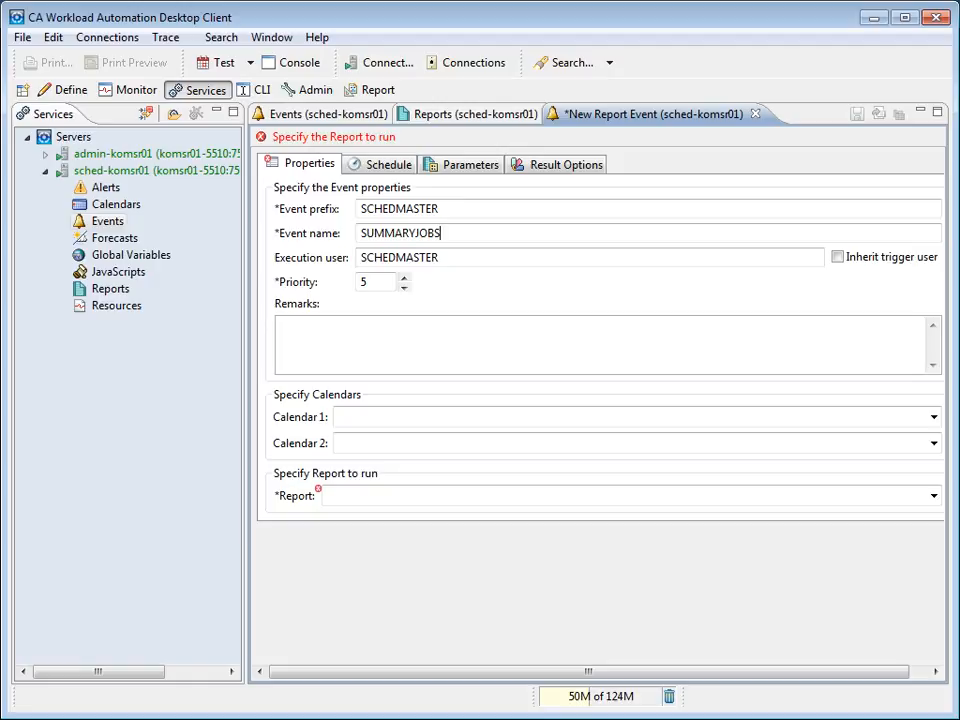
# Set Calendar 1 to SYSTEM and the report to run to SUMMARY_JOBS_RUN
pyautogui.click(376, 280)
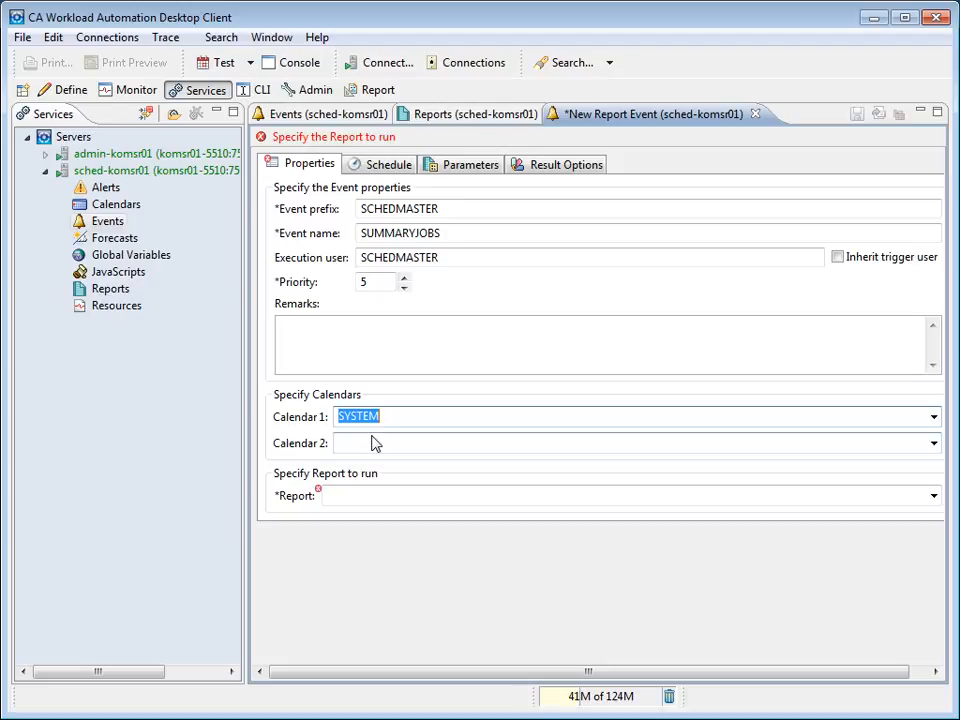
pyautogui.click(932, 496)
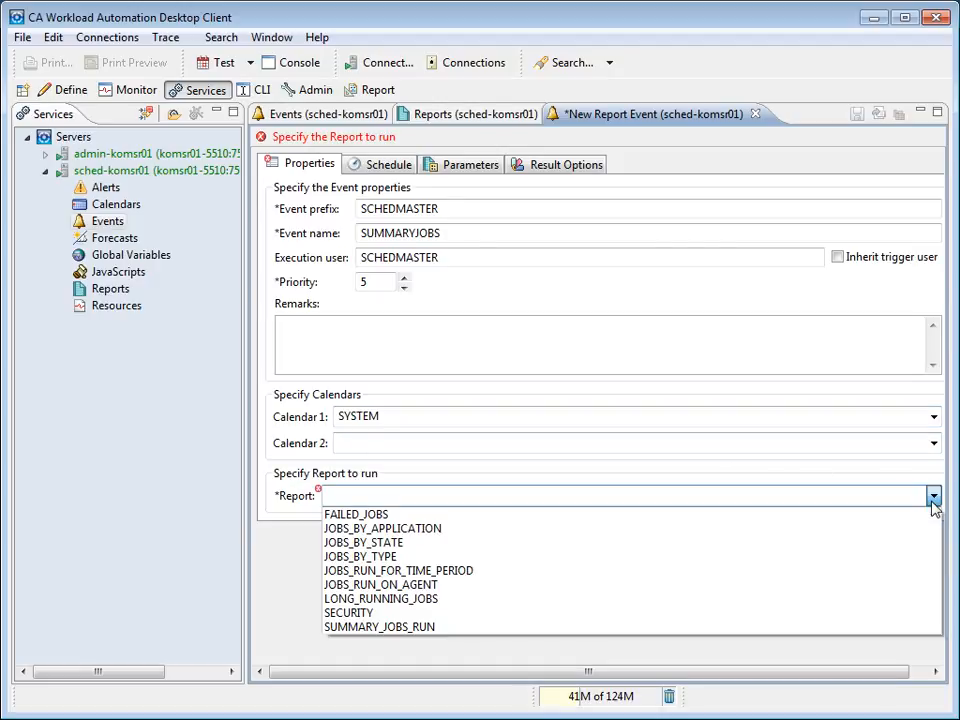
pyautogui.moveTo(380, 626)
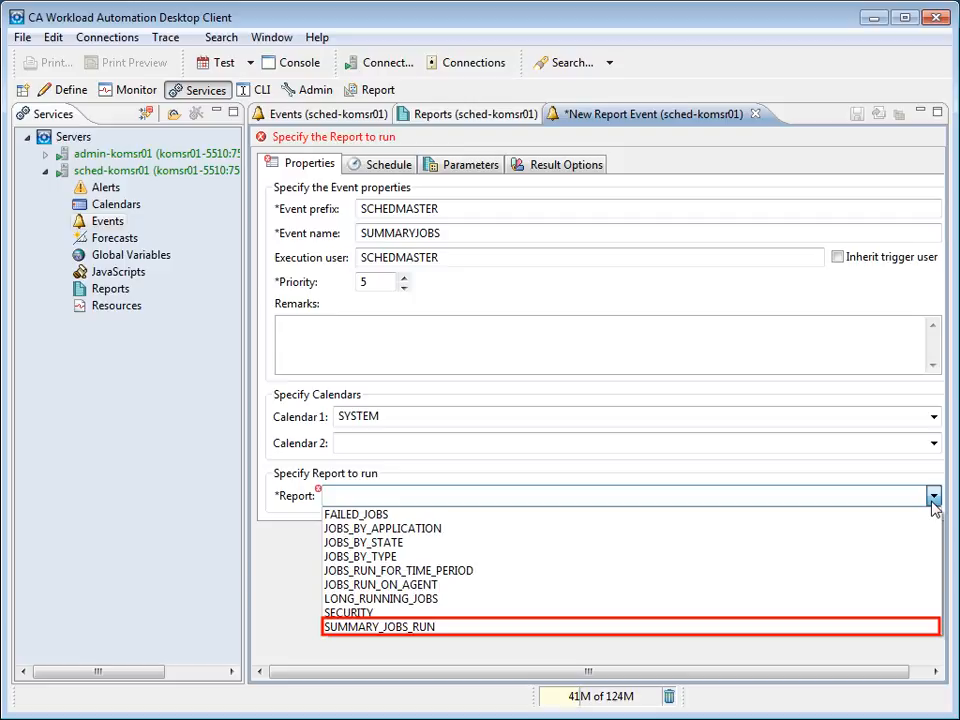
pyautogui.moveTo(400, 632)
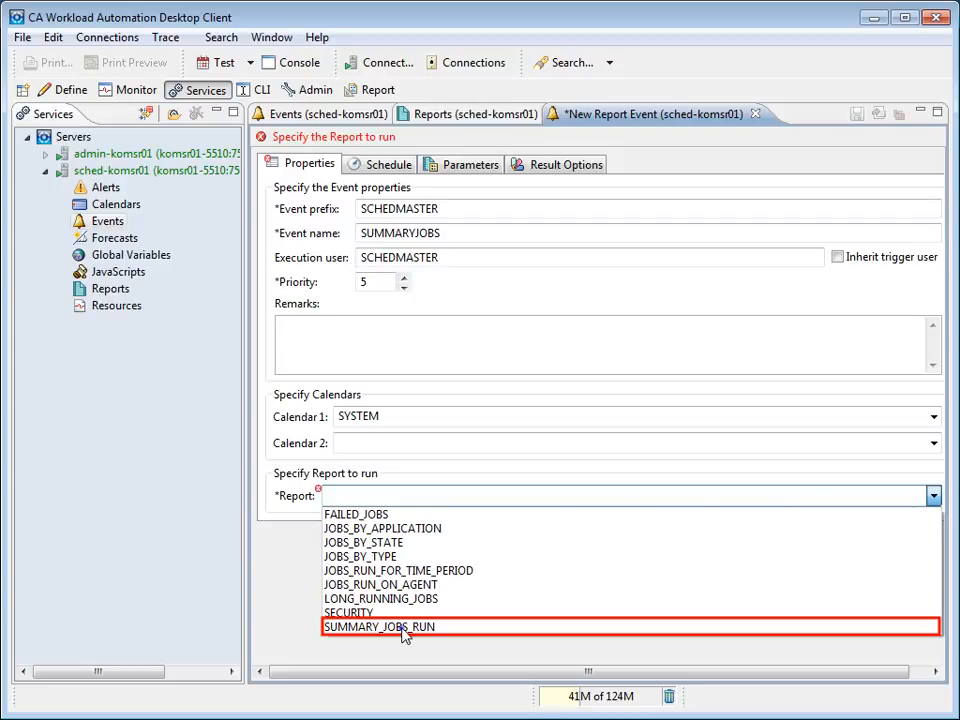
pyautogui.click(380, 626)
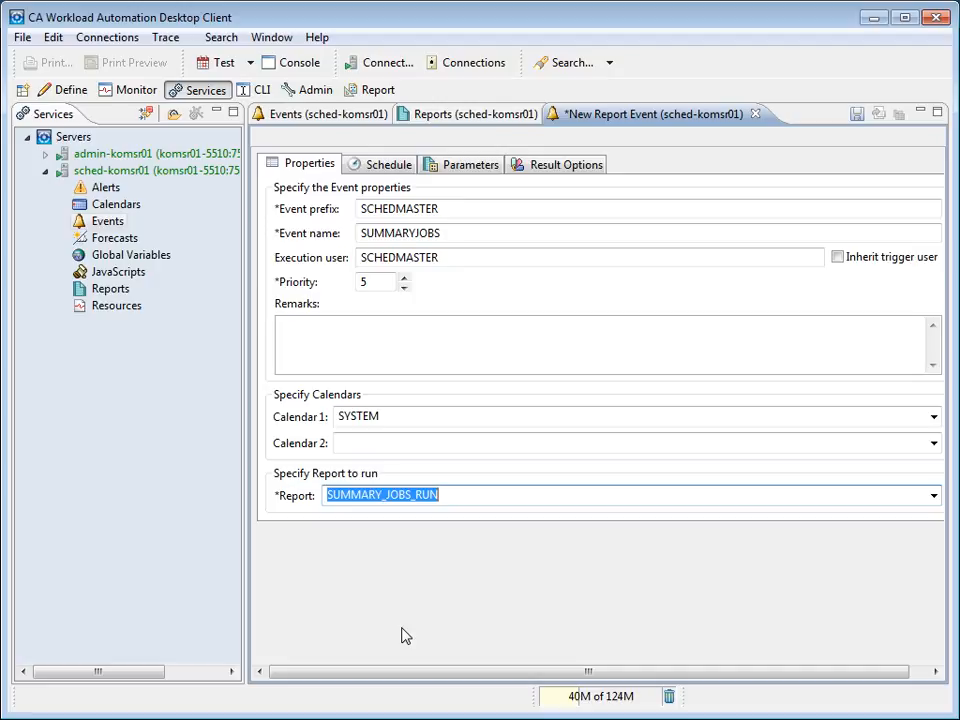
# Add a schedule entry on the Schedule tab and bring up its Schedule event editor
pyautogui.click(388, 164)
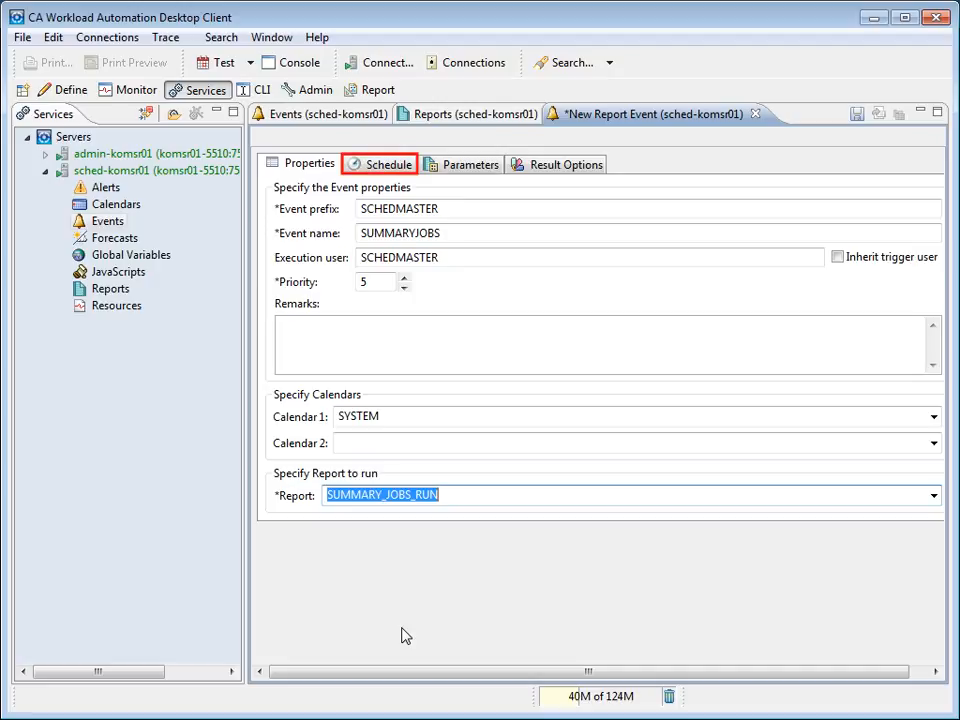
pyautogui.click(388, 164)
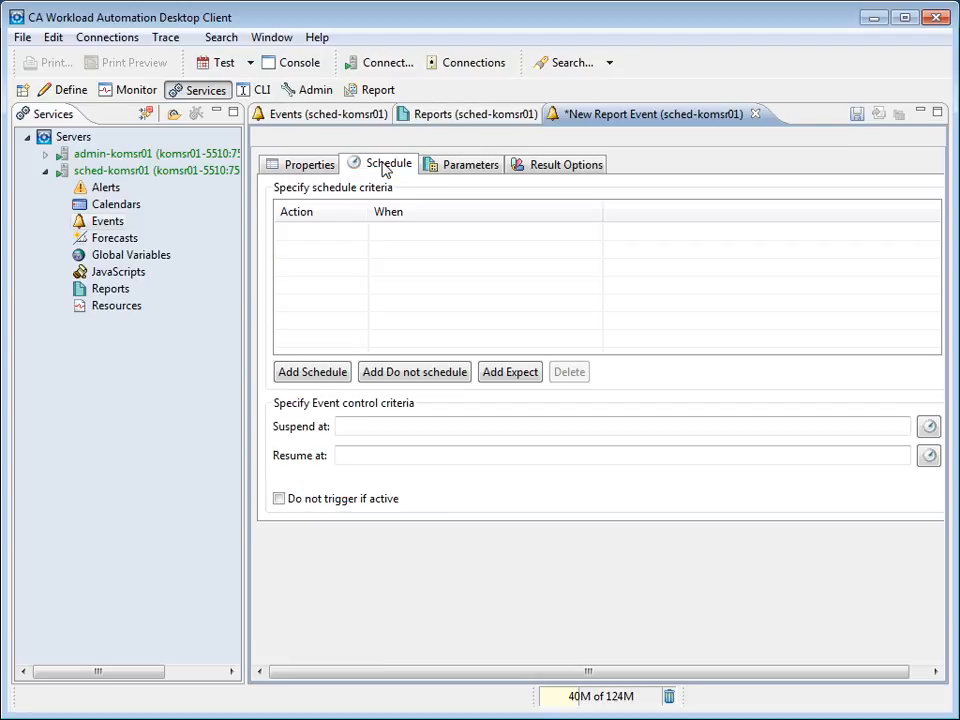
pyautogui.click(312, 370)
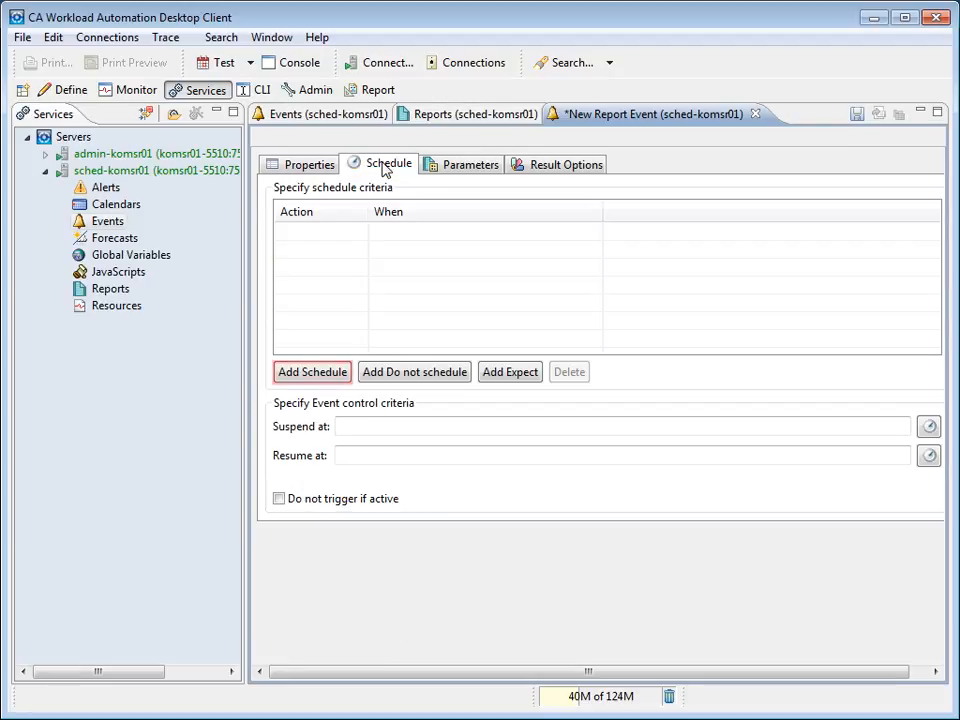
pyautogui.click(312, 370)
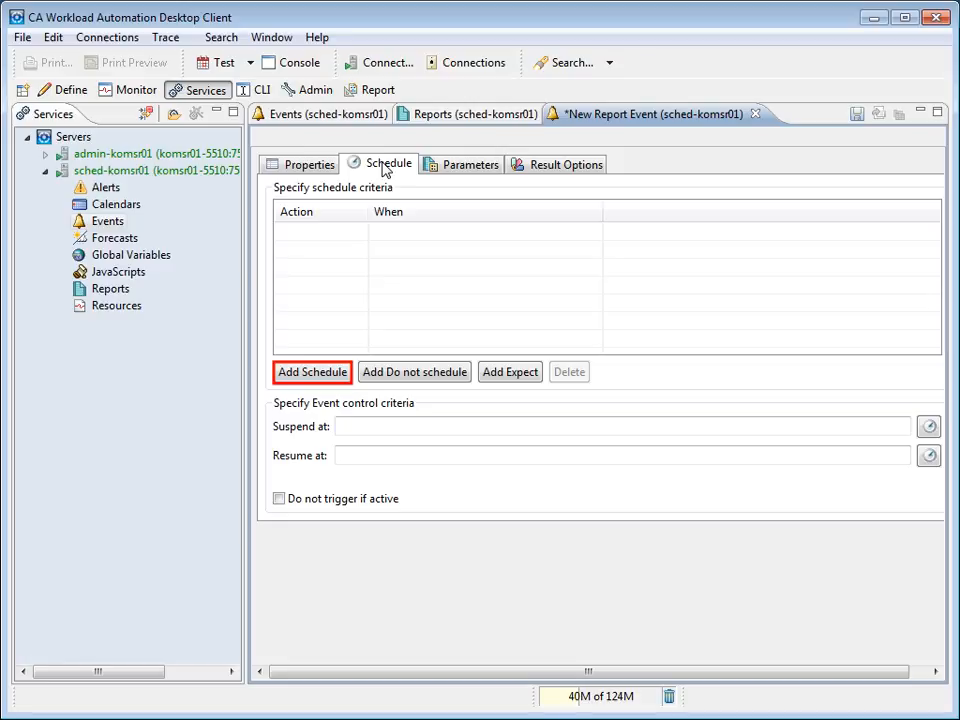
pyautogui.click(312, 370)
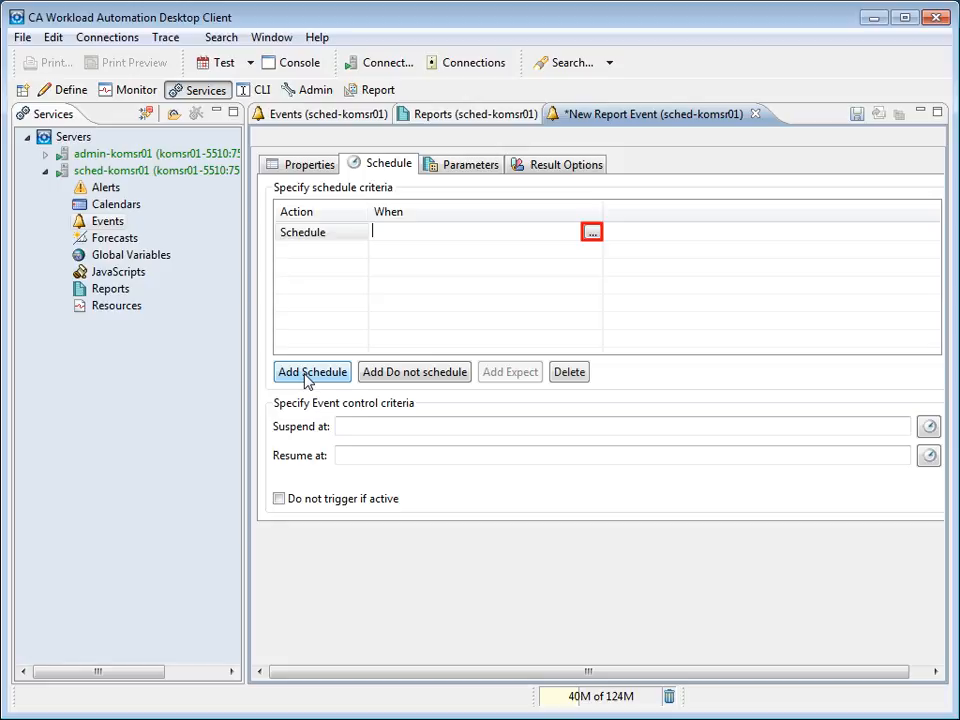
pyautogui.click(592, 232)
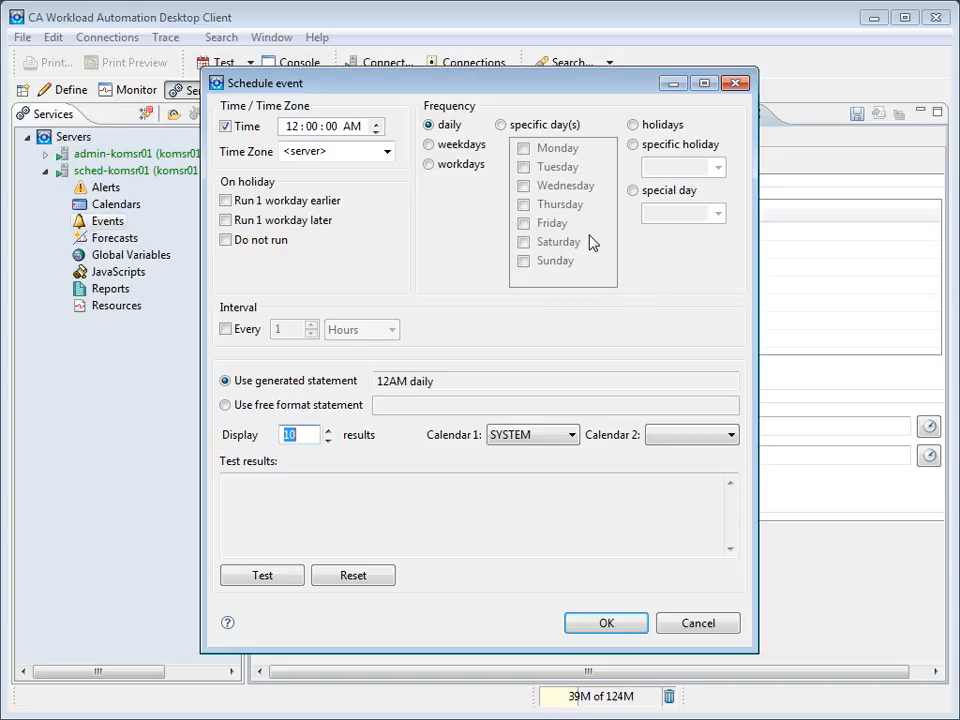
# Schedule the event with free format statement 'every 2 minutes', test the run times and accept
pyautogui.click(224, 404)
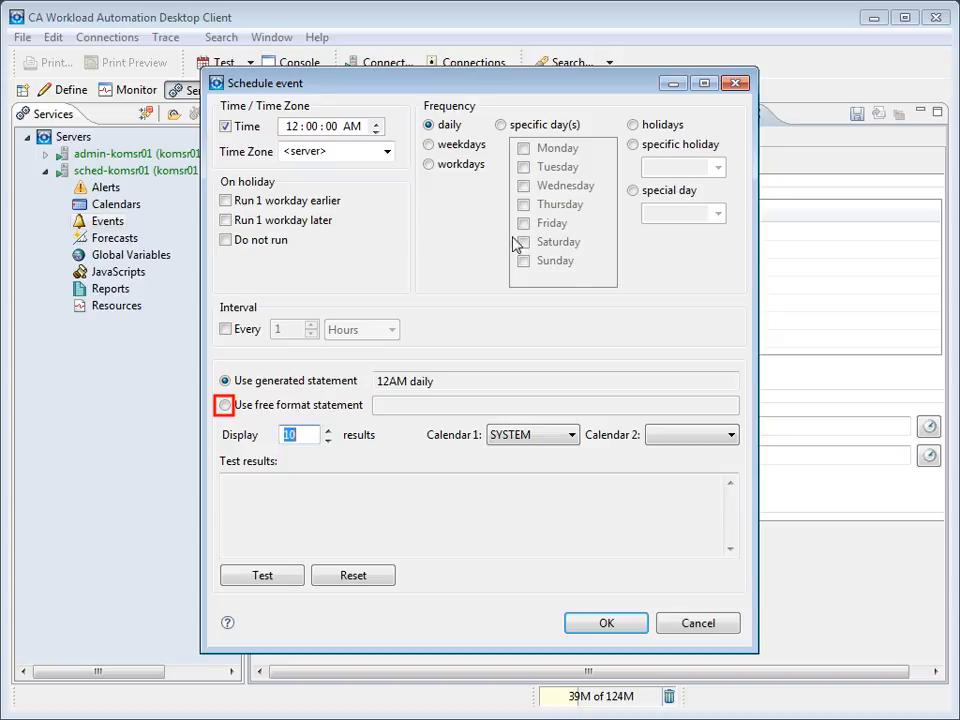
pyautogui.write('every 2 m')
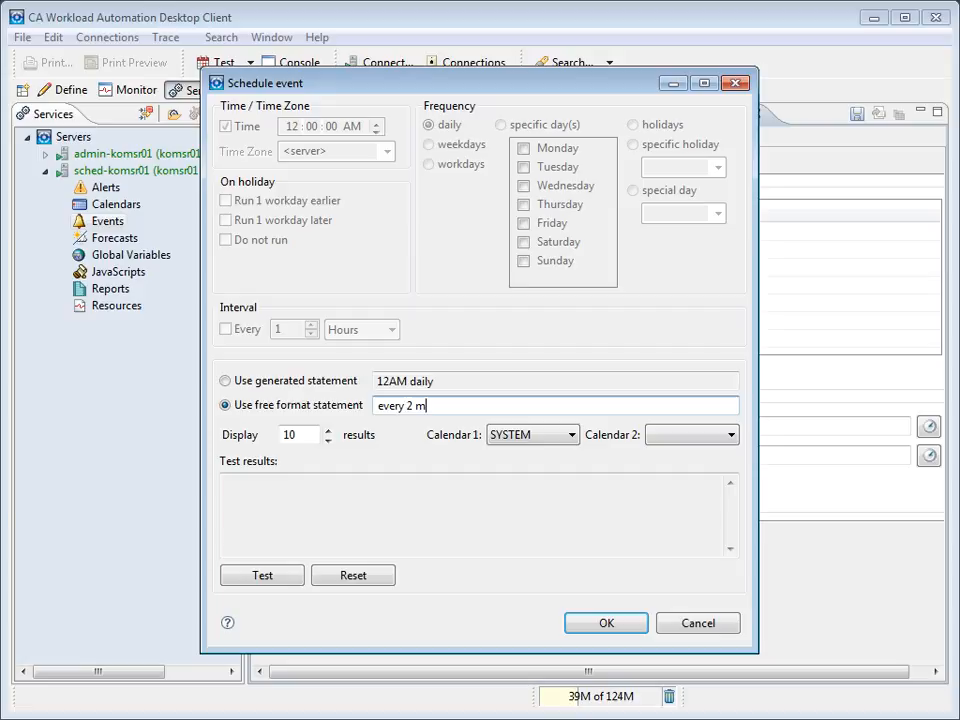
pyautogui.write('inutes')
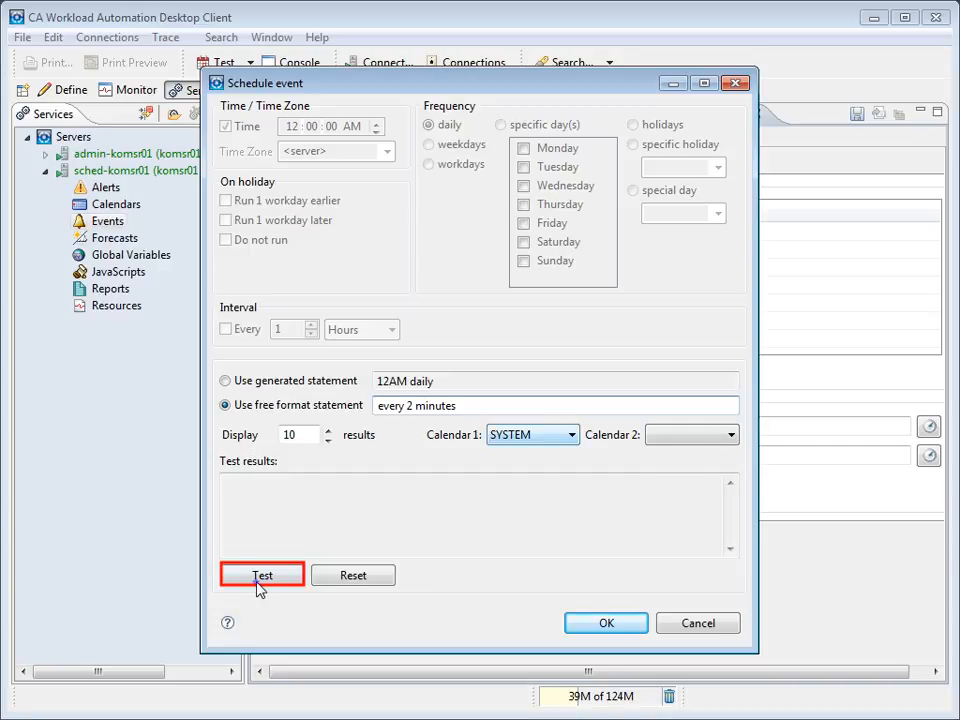
pyautogui.click(262, 576)
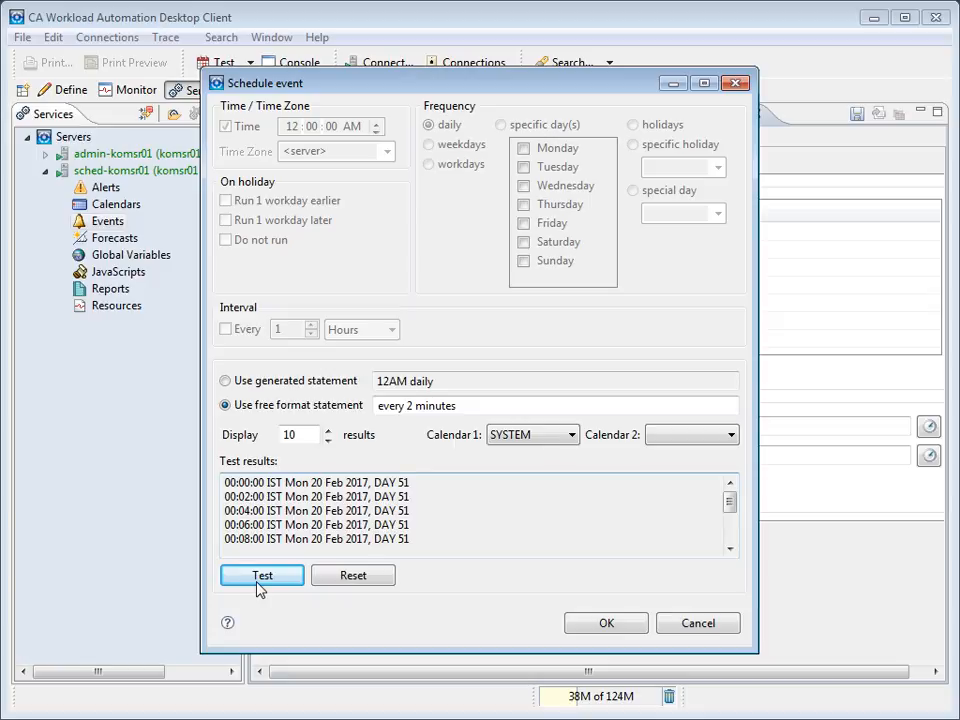
pyautogui.click(606, 624)
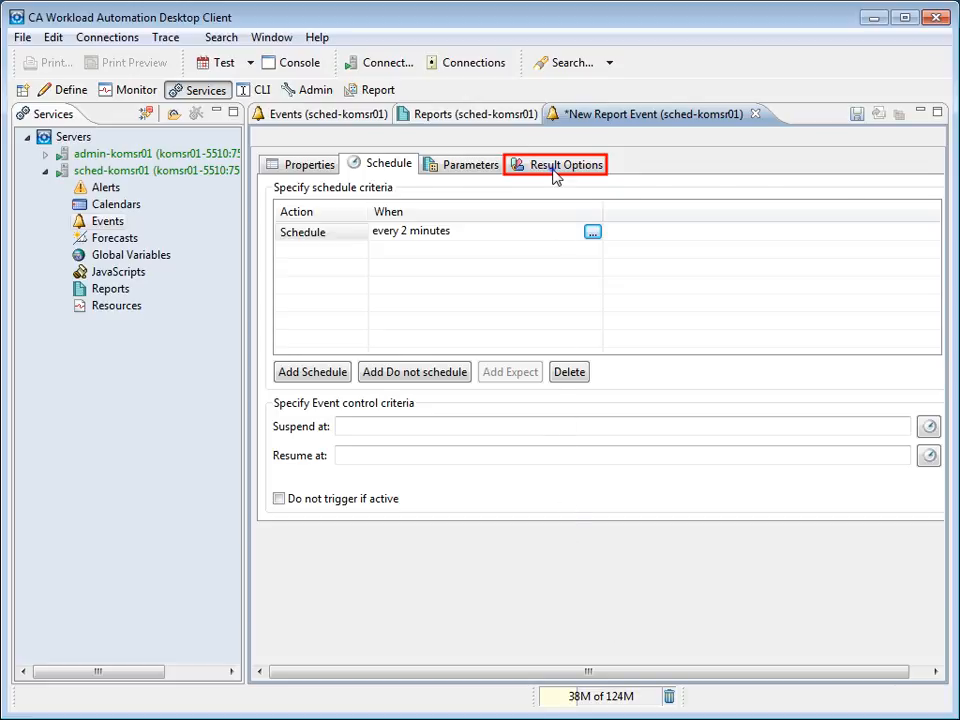
# On Result Options, add user schedmaster as allowed to read the report
pyautogui.click(564, 164)
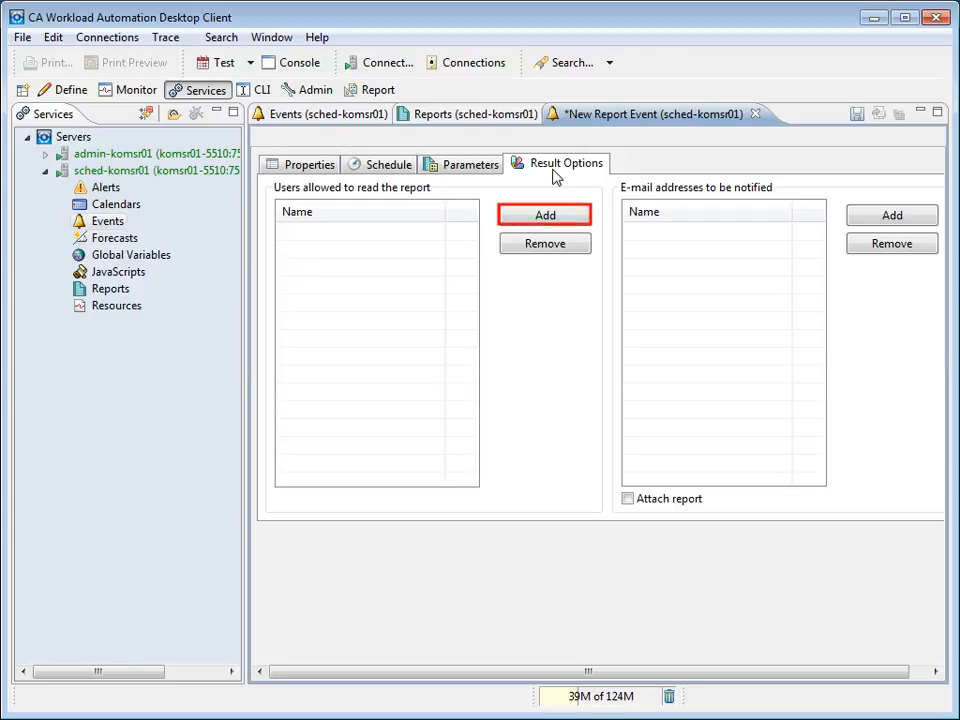
pyautogui.click(544, 216)
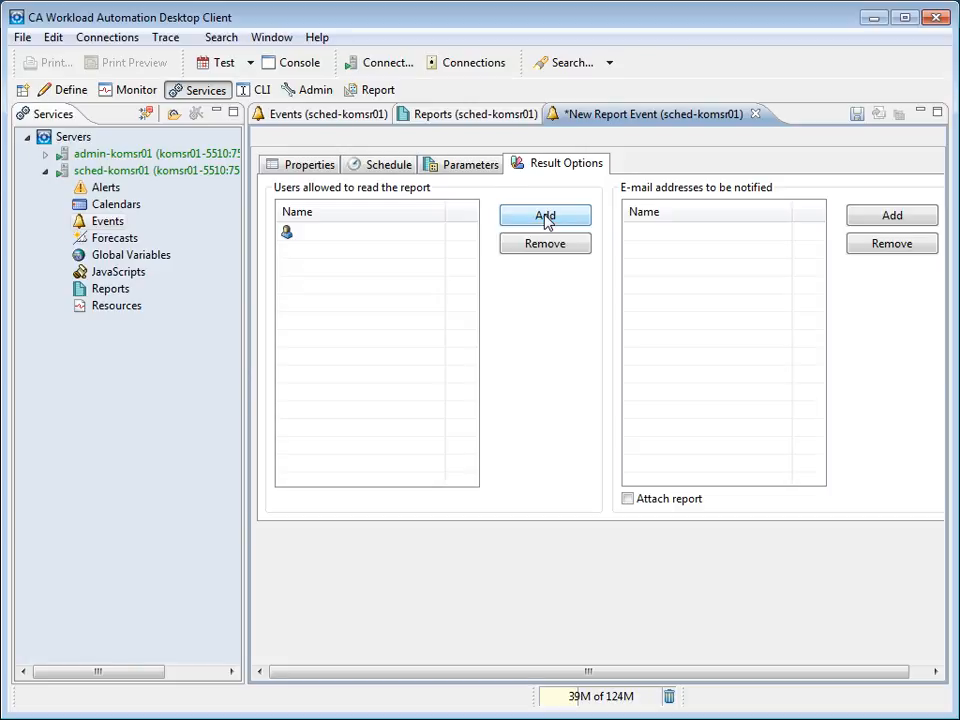
pyautogui.click(544, 216)
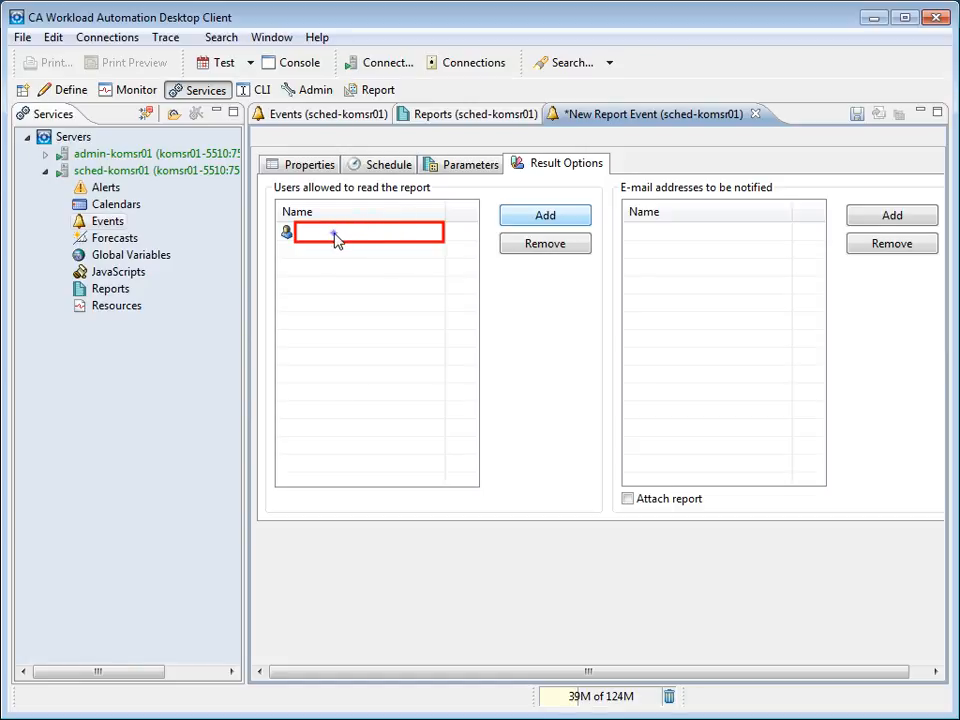
pyautogui.write('schedmaster')
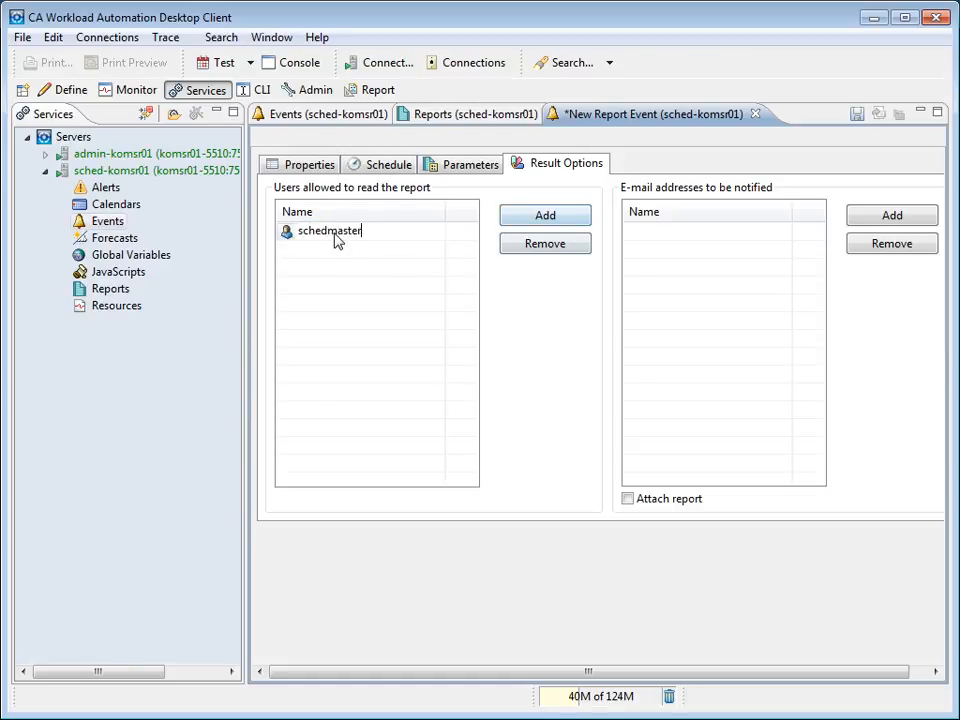
pyautogui.moveTo(360, 244)
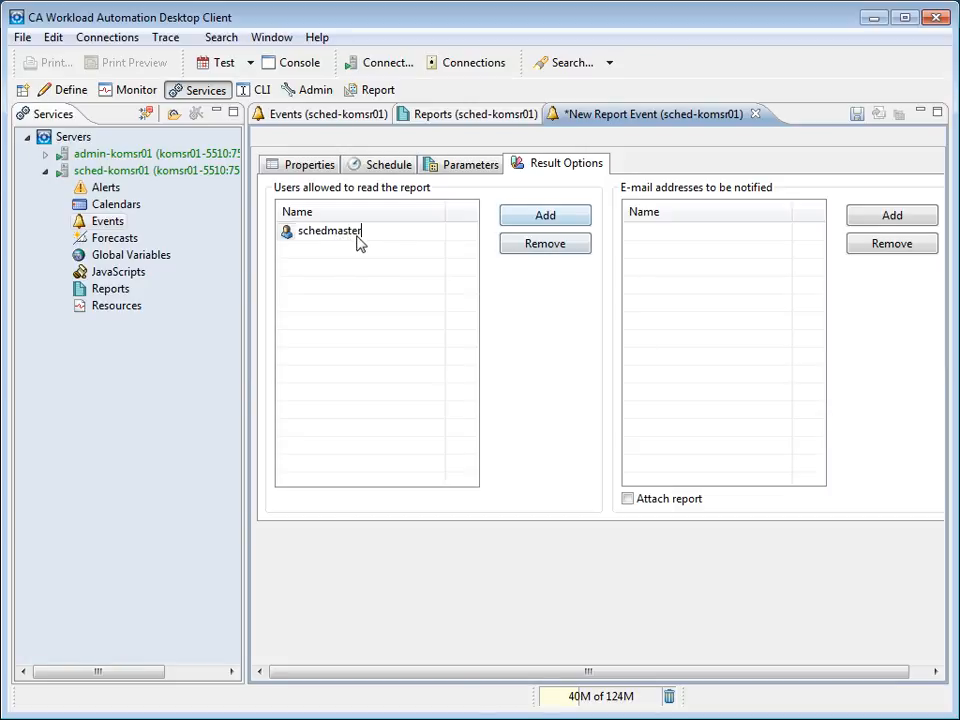
pyautogui.click(328, 232)
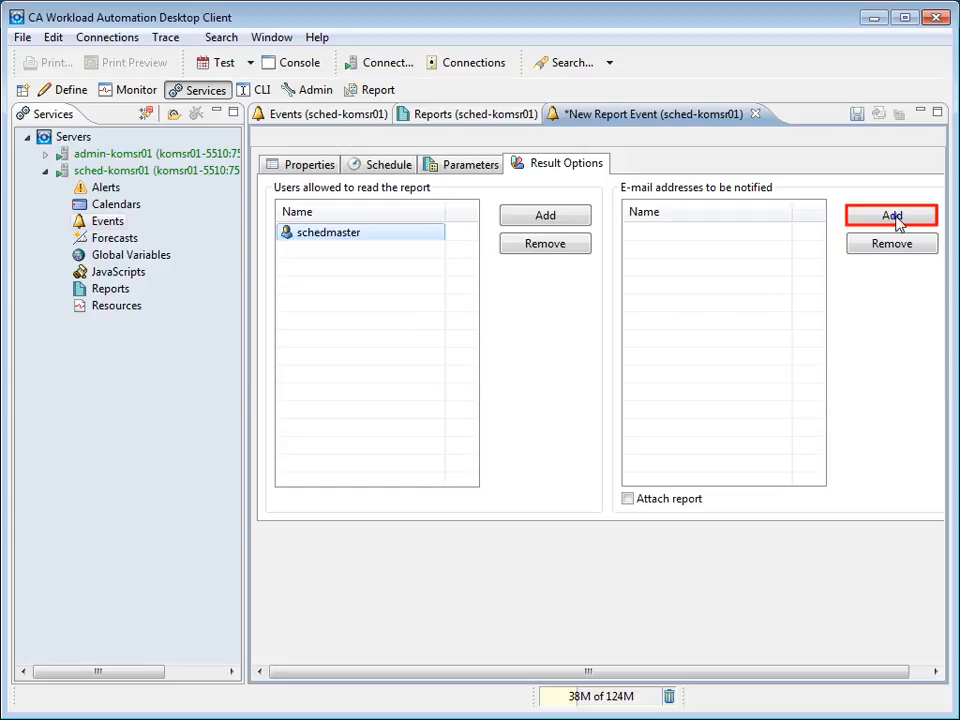
pyautogui.click(892, 216)
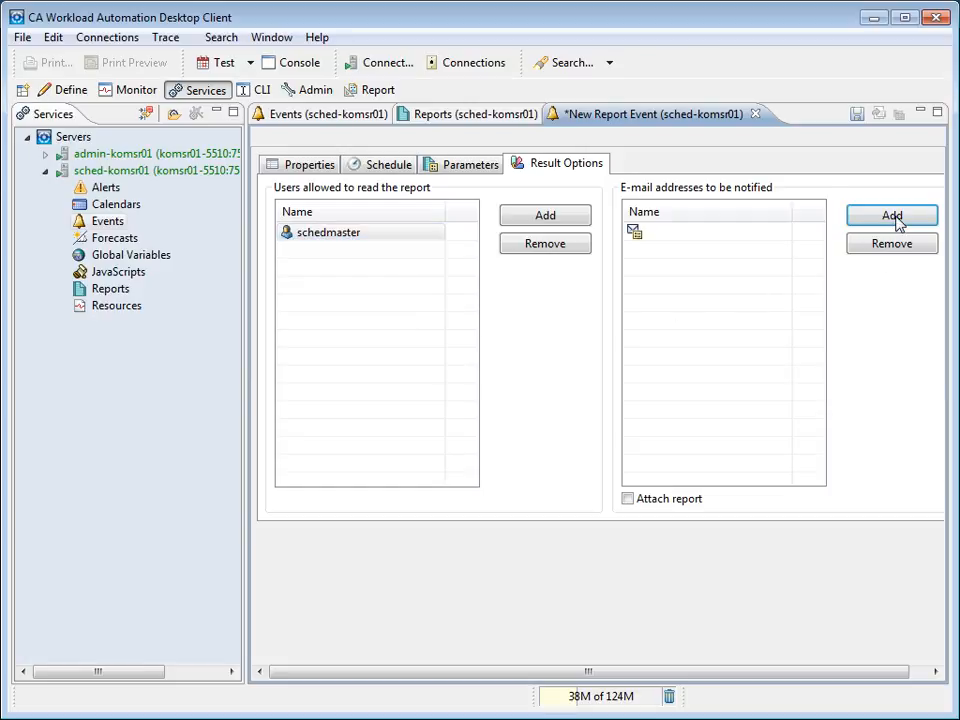
pyautogui.click(892, 216)
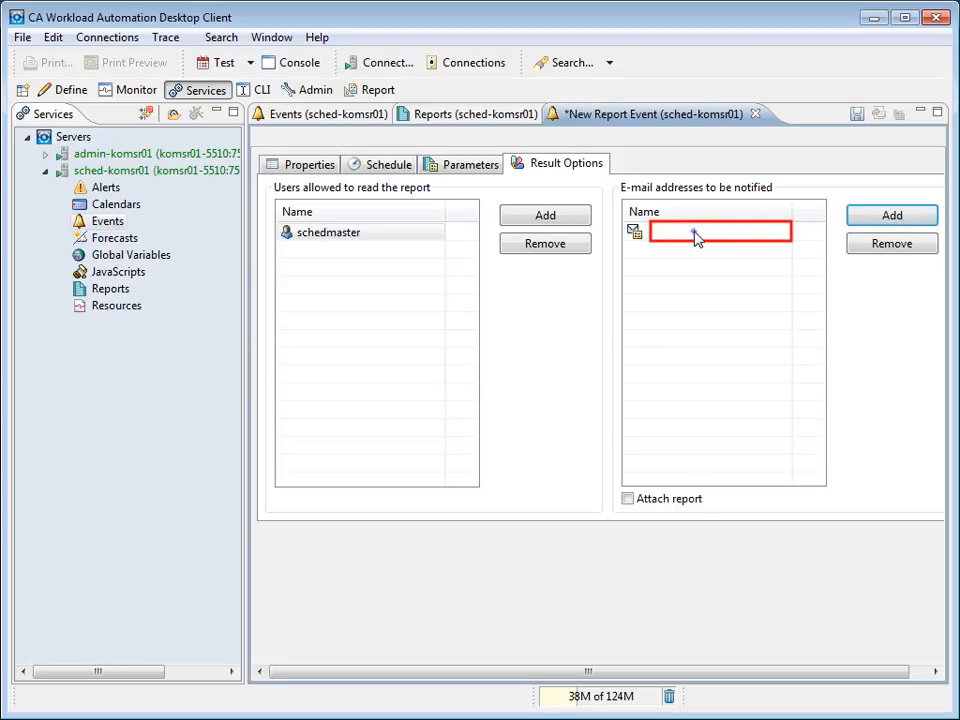
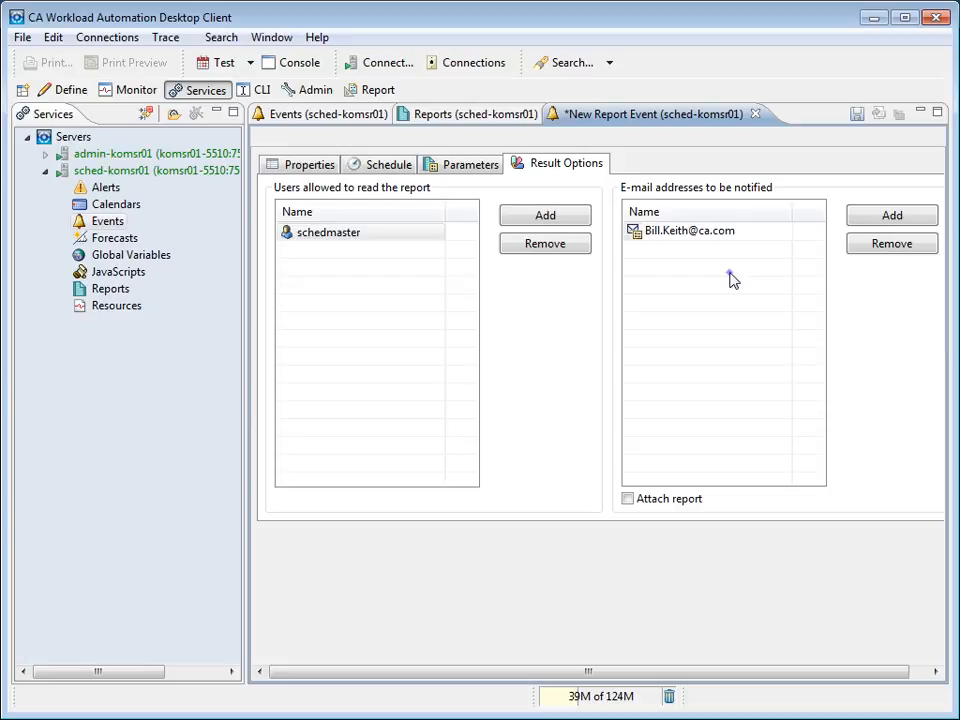
pyautogui.click(690, 232)
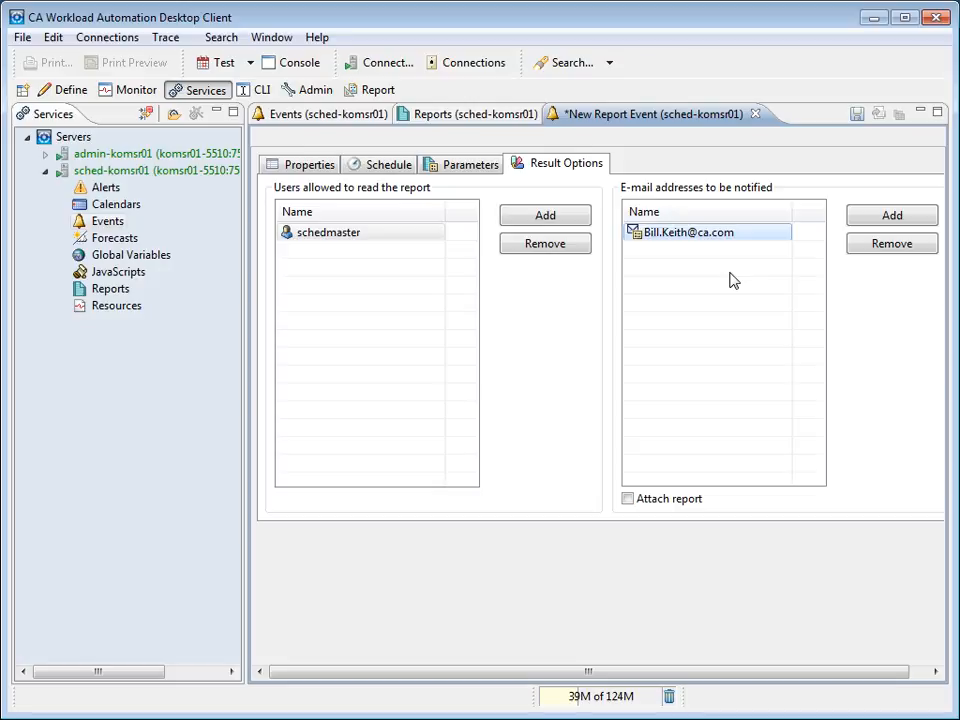
pyautogui.click(628, 498)
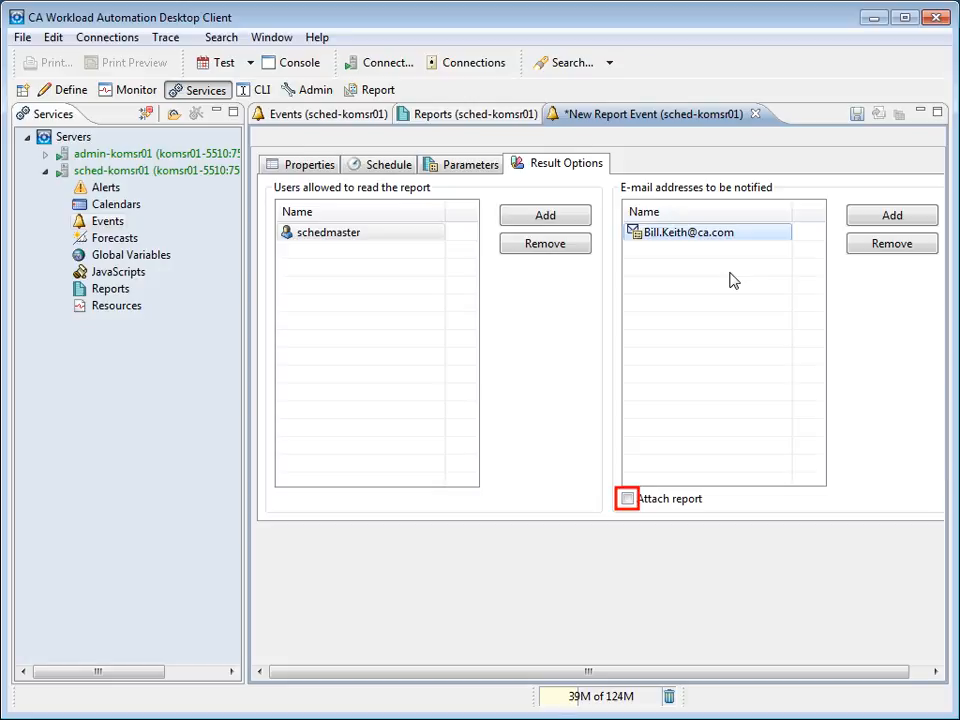
pyautogui.click(628, 498)
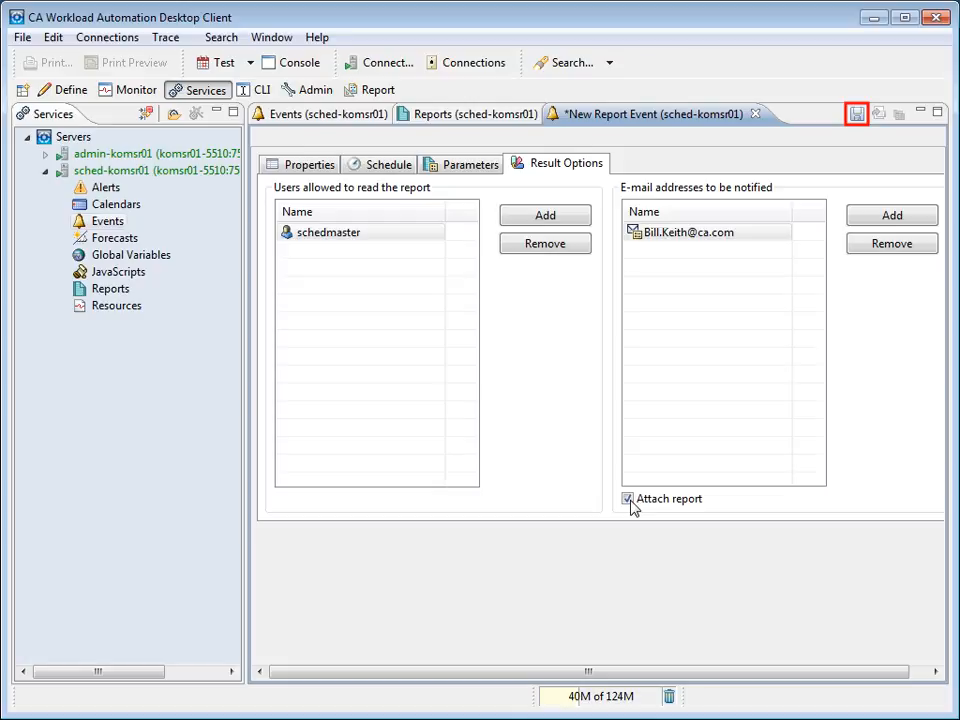
# Save the report event SCHEDMASTER.SUMMARYJOBS and close its editor
pyautogui.click(856, 112)
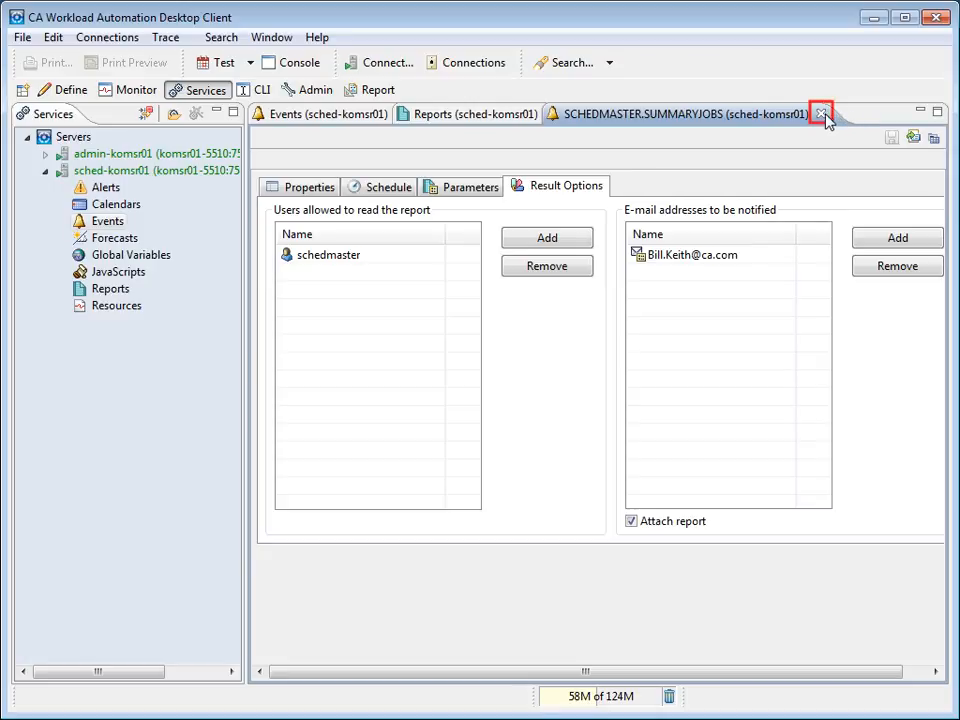
pyautogui.click(822, 112)
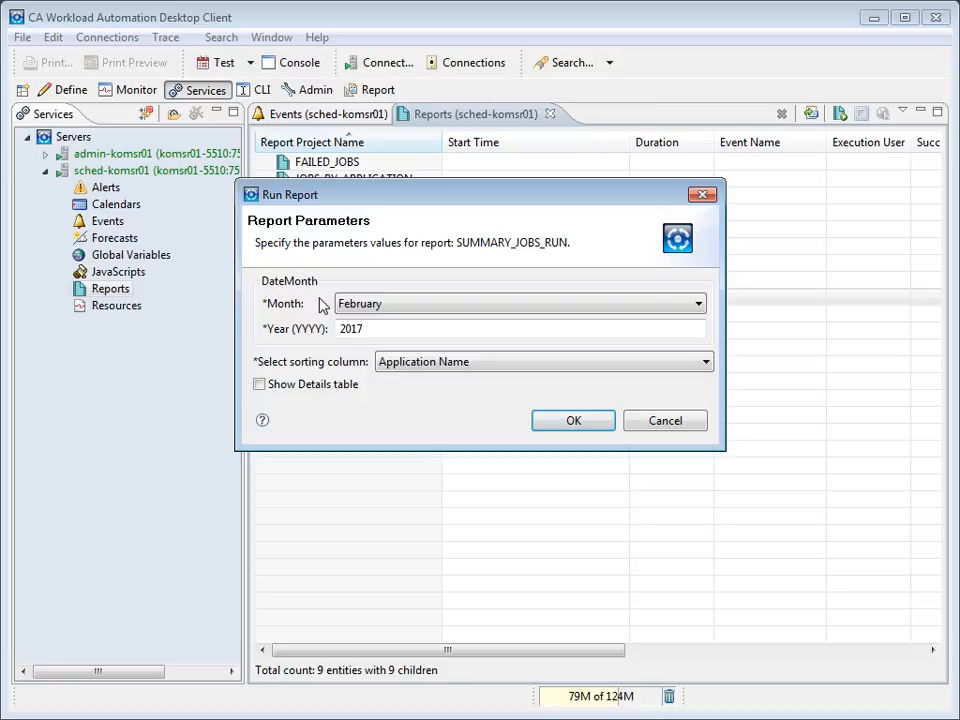
# Run SUMMARY_JOBS_RUN for February 2017 sorted by State with Show Details table ticked
pyautogui.click(258, 384)
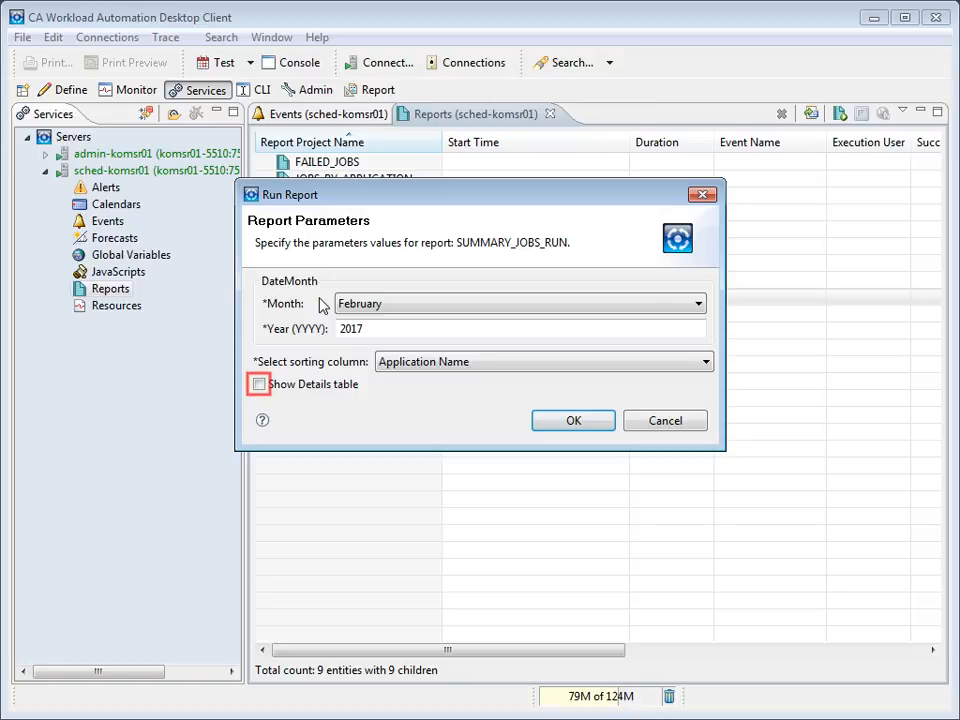
pyautogui.click(258, 384)
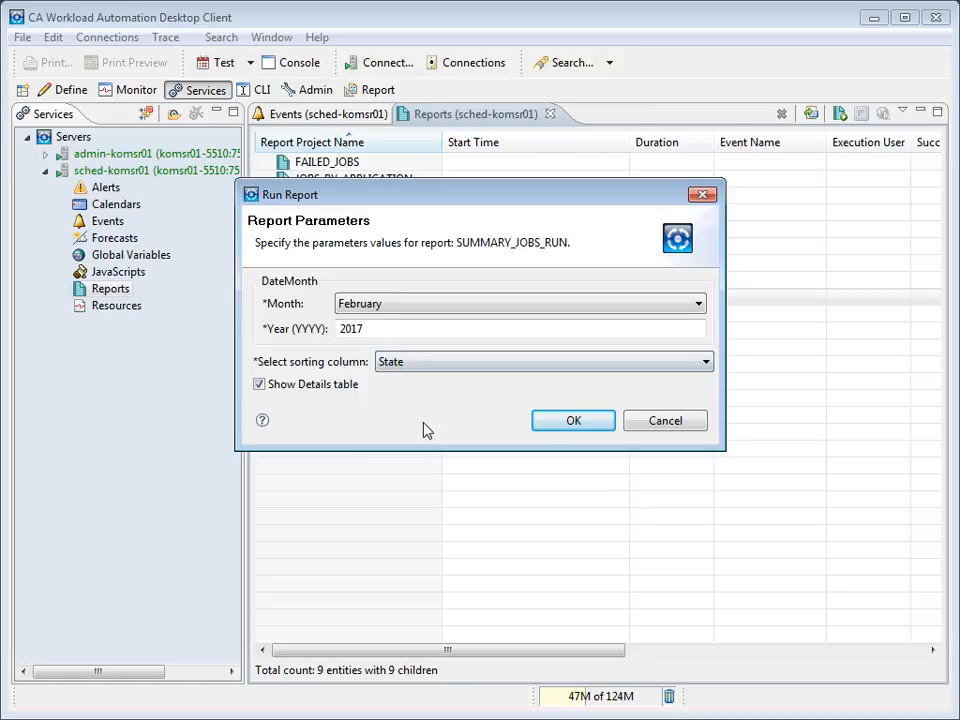
pyautogui.click(572, 420)
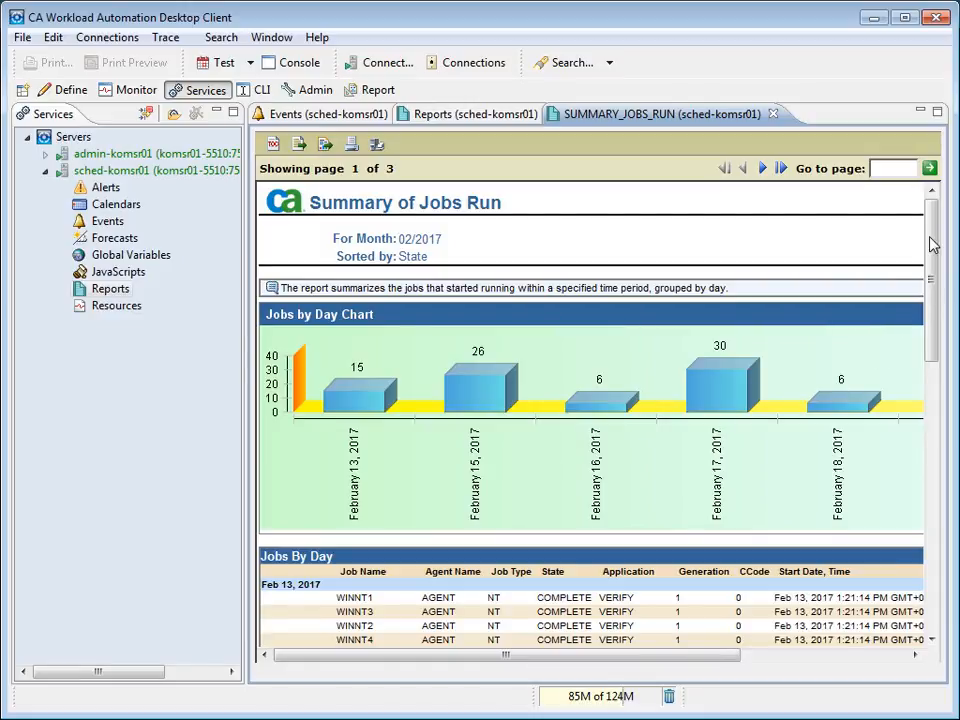
pyautogui.scroll(-3)
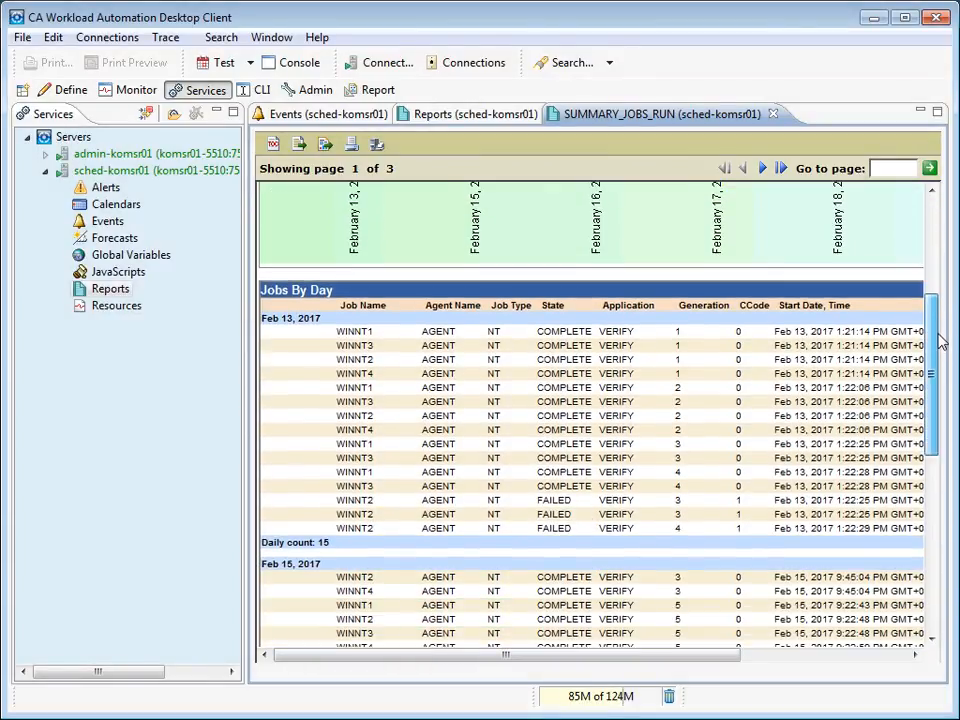
pyautogui.scroll(-3)
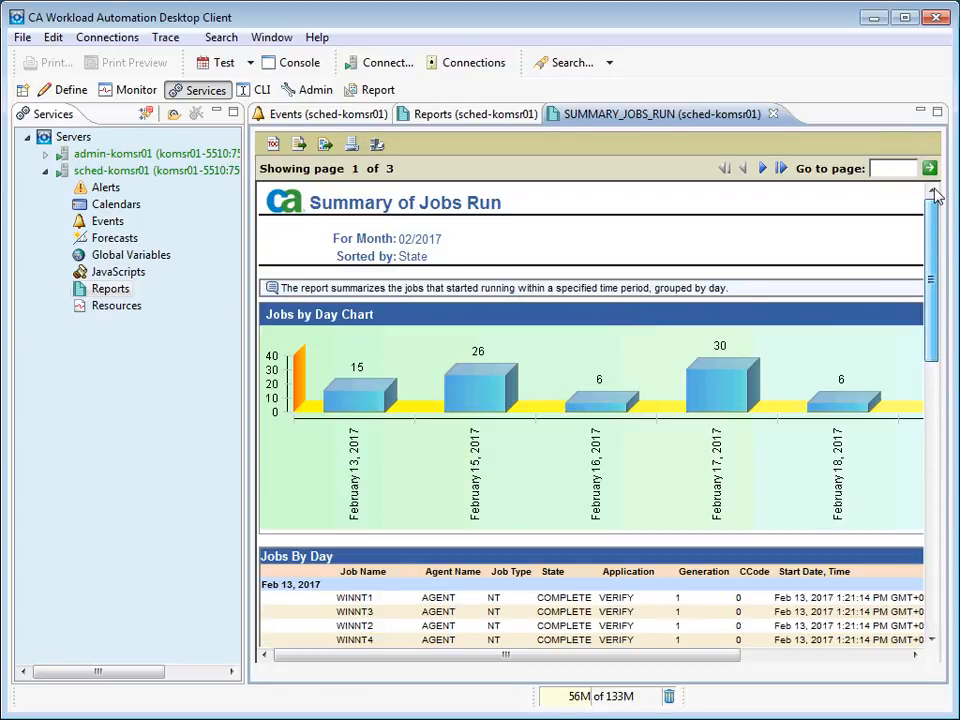
pyautogui.moveTo(296, 144)
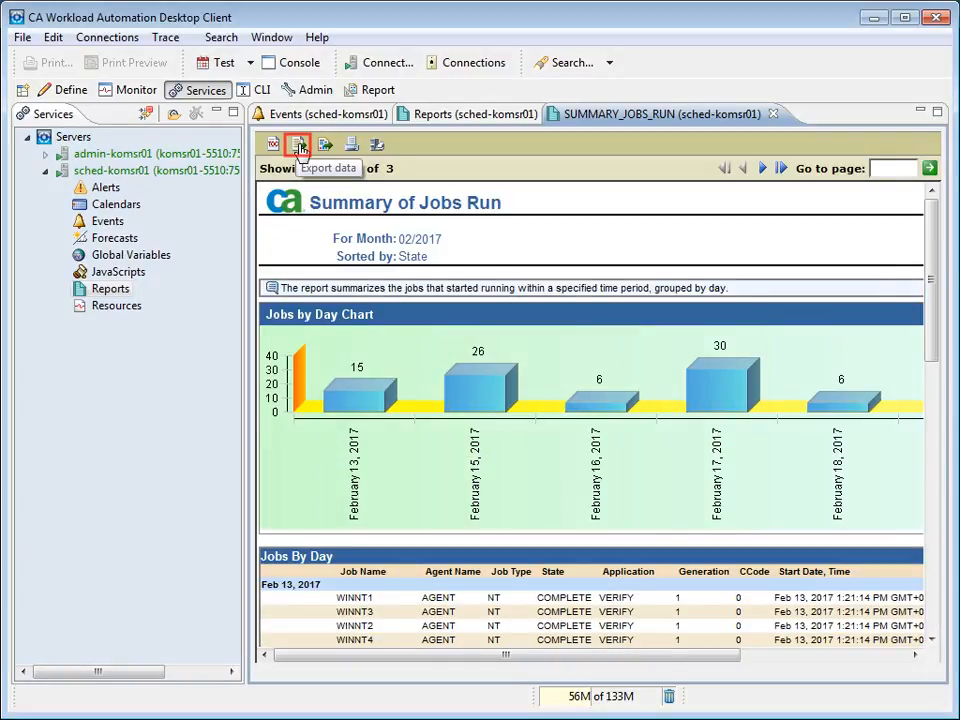
pyautogui.moveTo(324, 144)
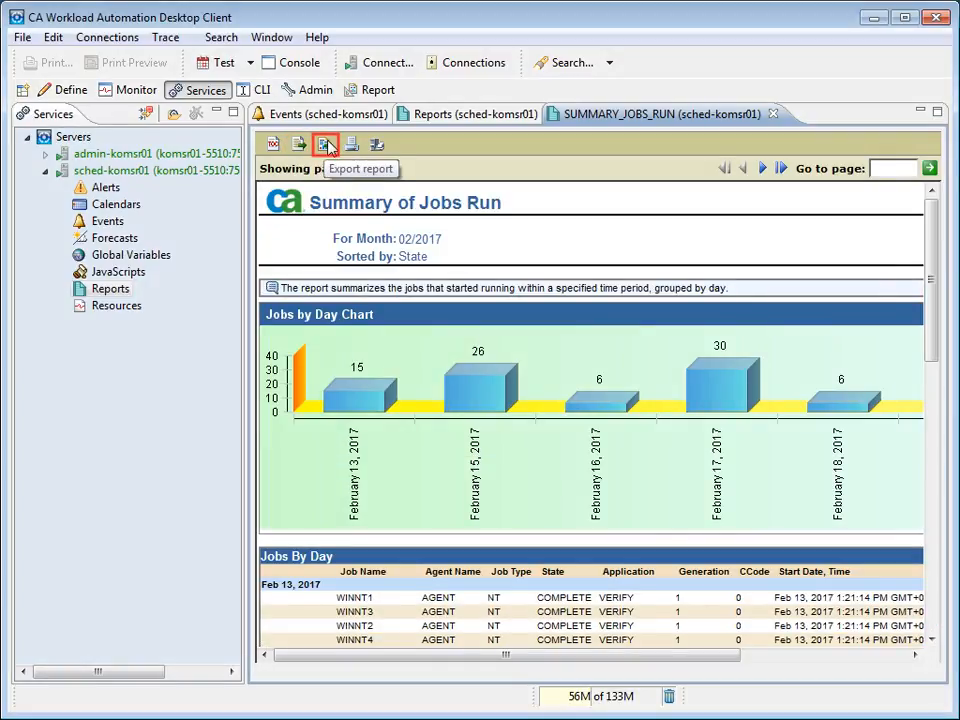
pyautogui.moveTo(352, 144)
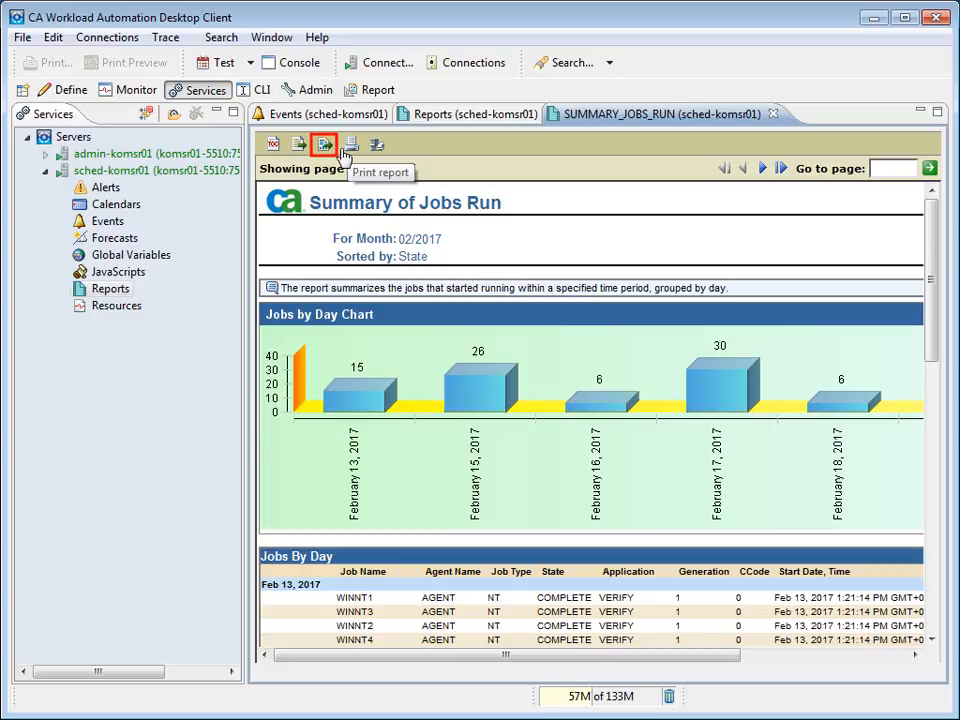
# Export all pages of the report to PDF and open the downloaded file
pyautogui.click(322, 144)
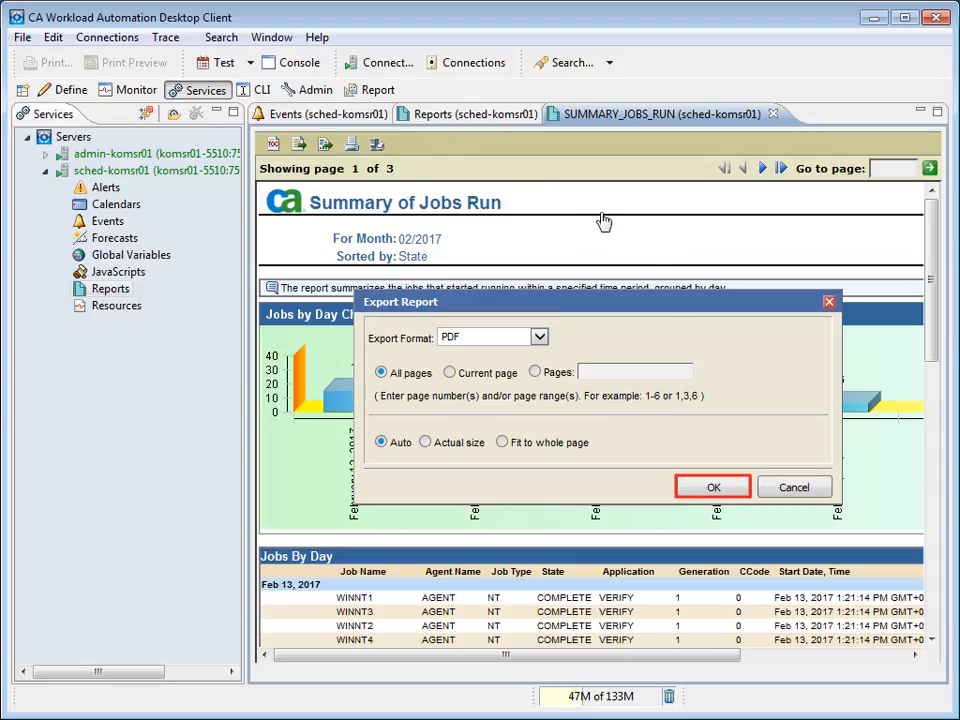
pyautogui.click(712, 488)
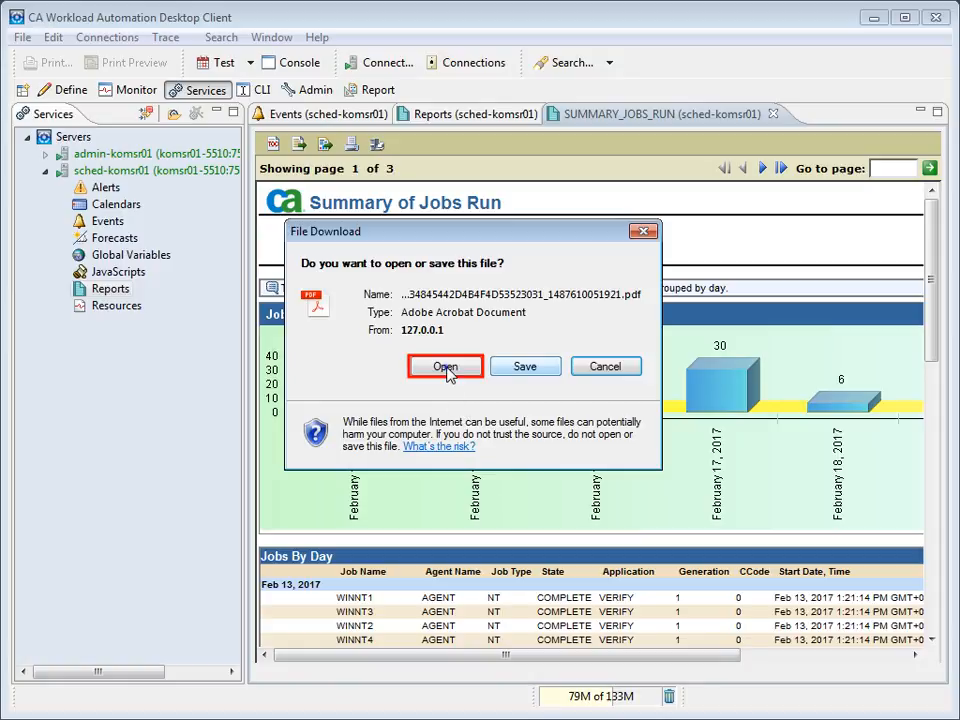
pyautogui.click(444, 366)
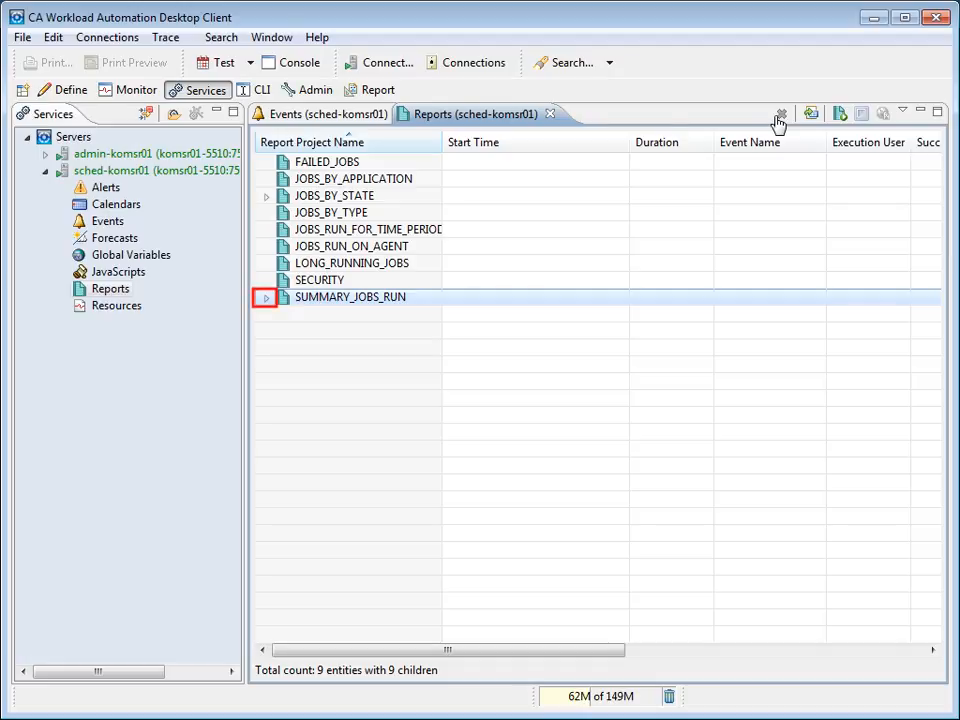
# View the stored SUMMARY_JOBS_RUN report result from 20 Feb 2017 and return to the Reports list
pyautogui.click(266, 296)
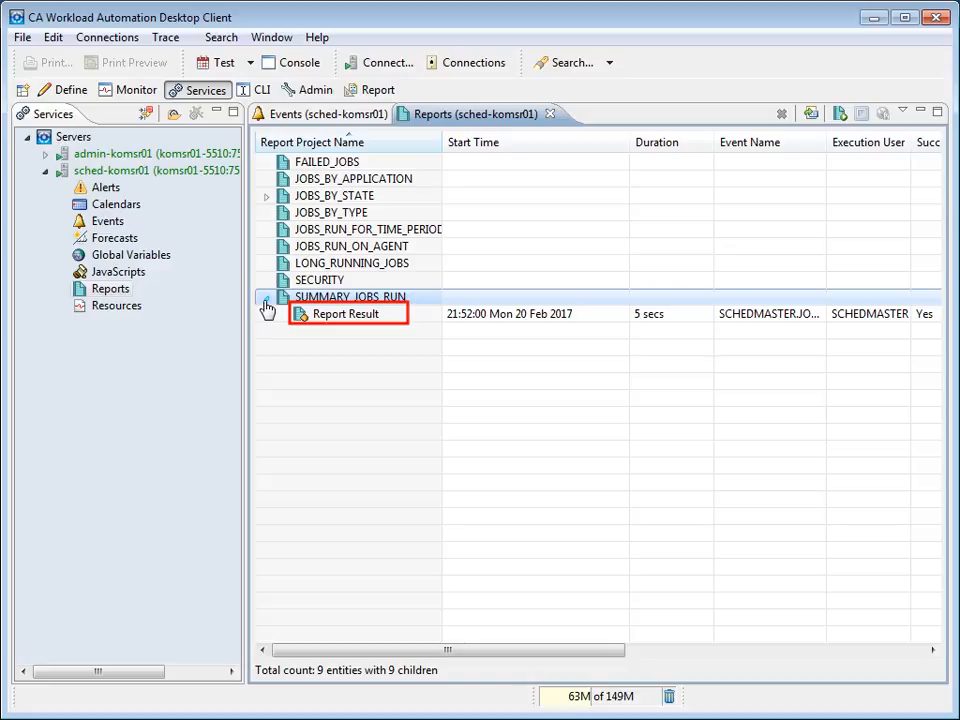
pyautogui.doubleClick(344, 312)
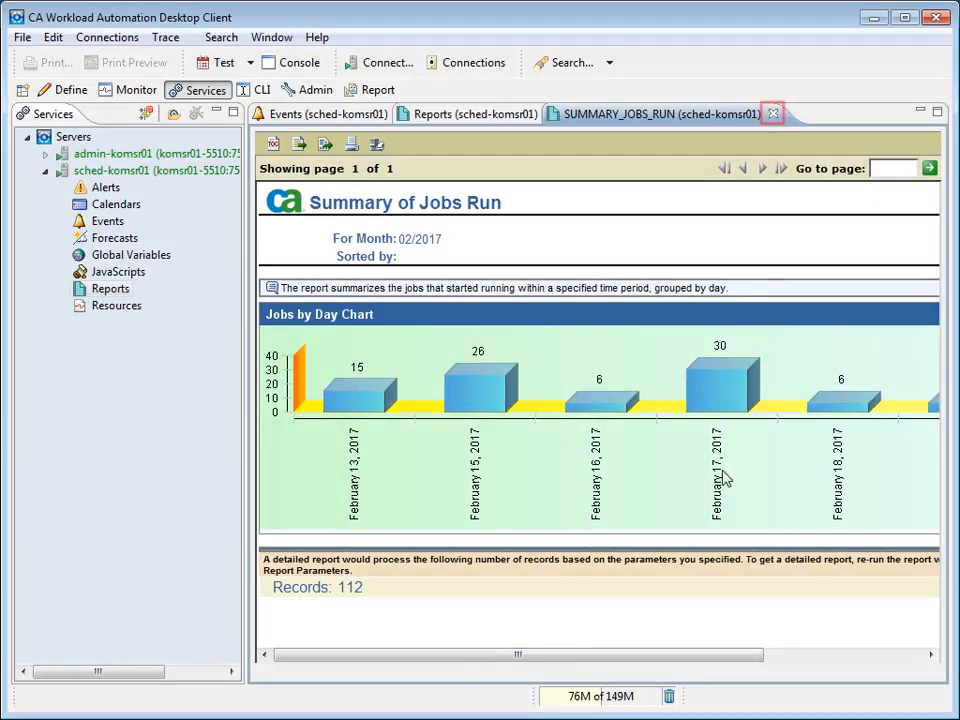
pyautogui.click(772, 112)
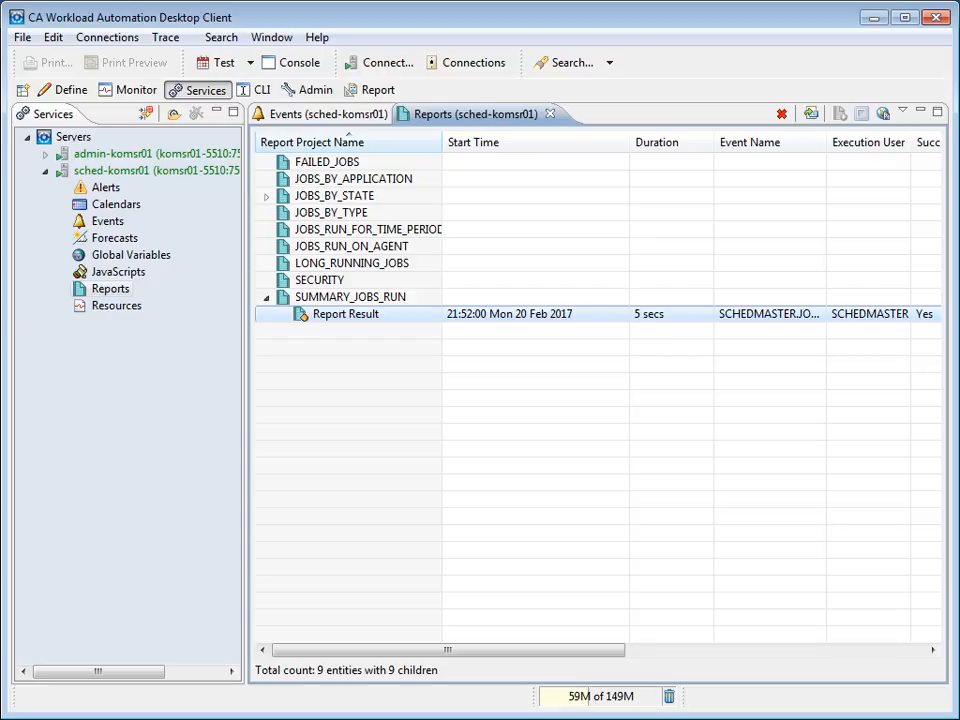